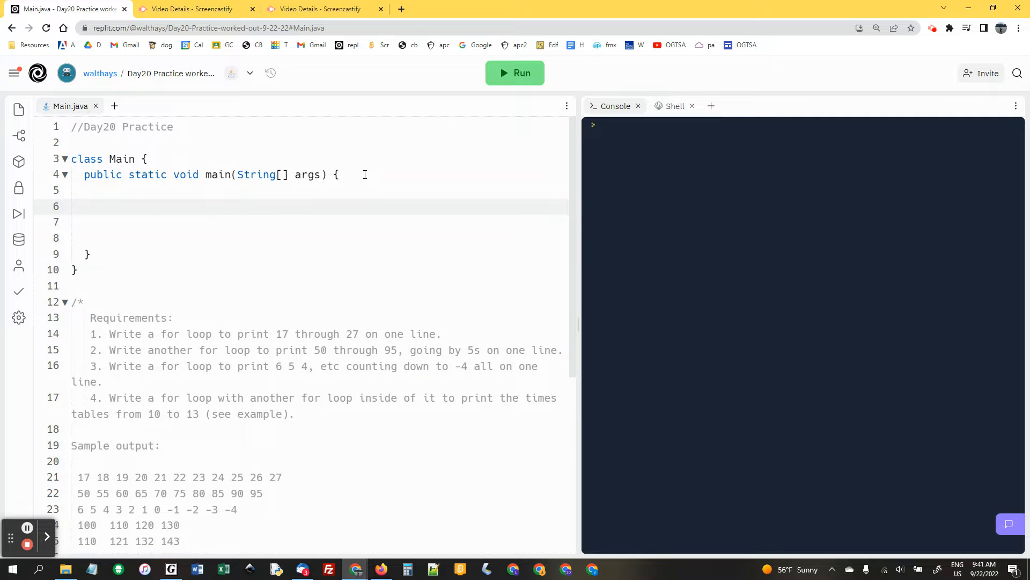
# Step: Write a for loop header from i = 17 while i < 28, incrementing i
pyautogui.write('for')
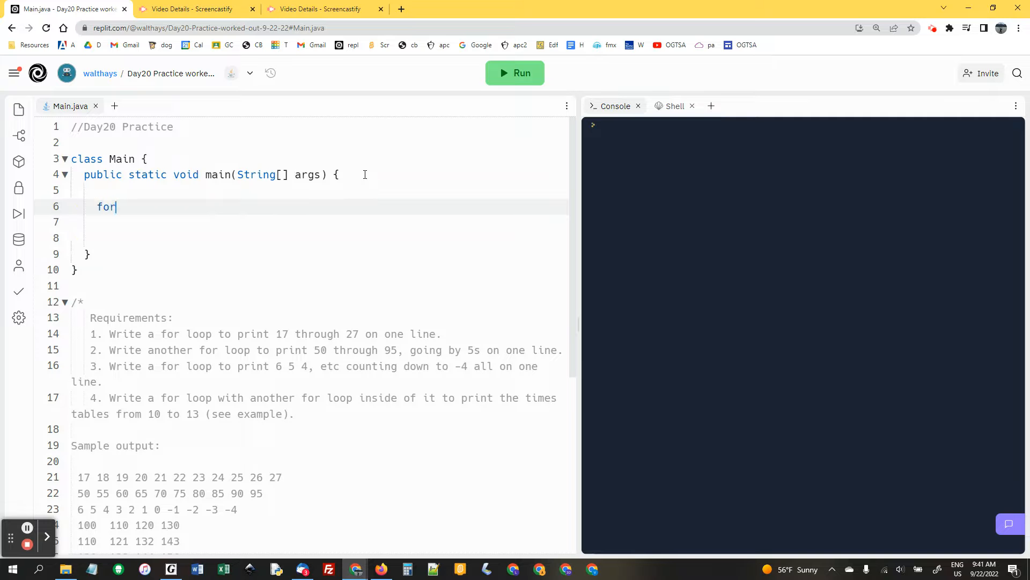
pyautogui.write('(int i = 1')
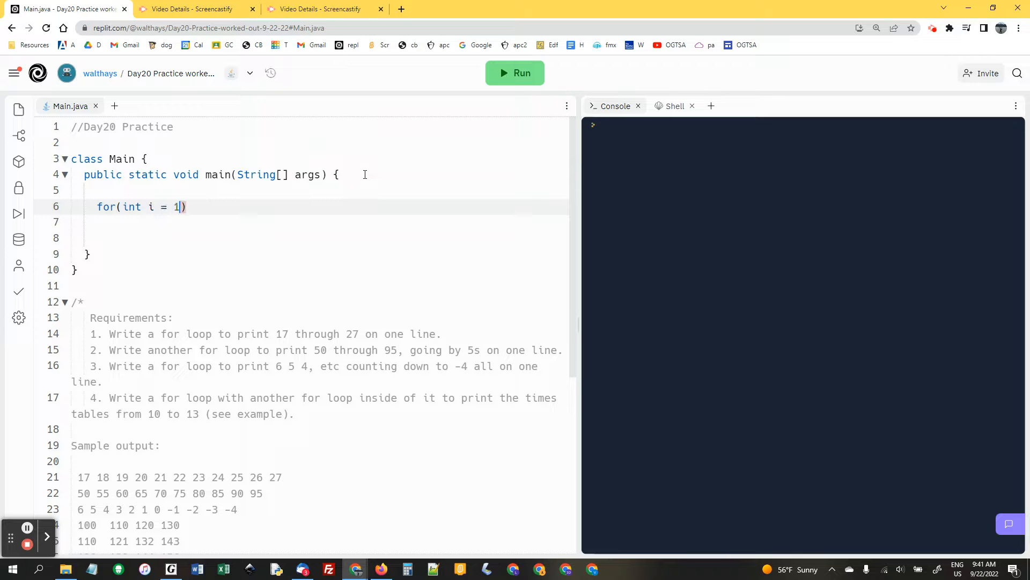
pyautogui.write('7; i<')
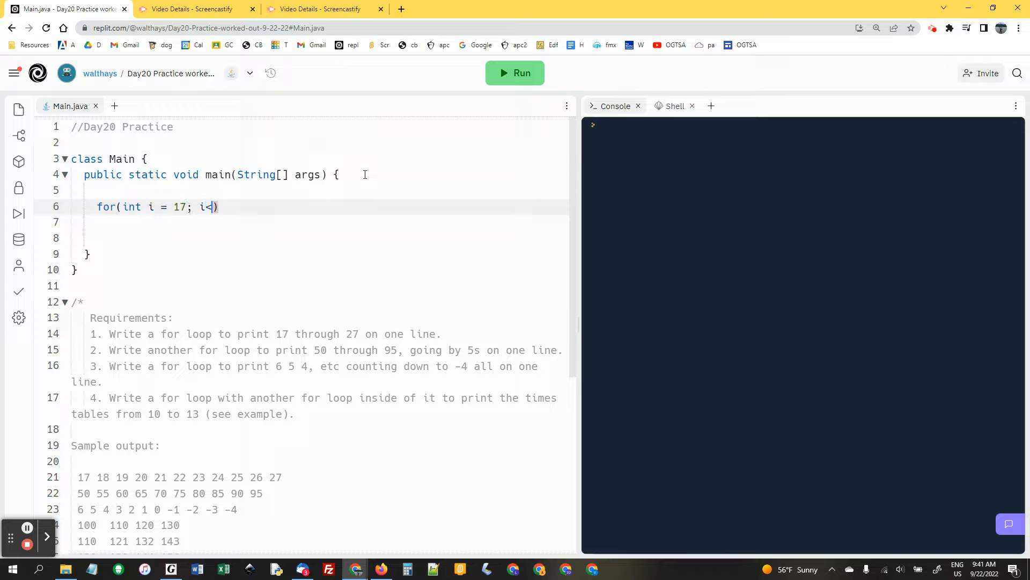
pyautogui.write('28; i++')
pyautogui.click(317, 222)
pyautogui.write('{')
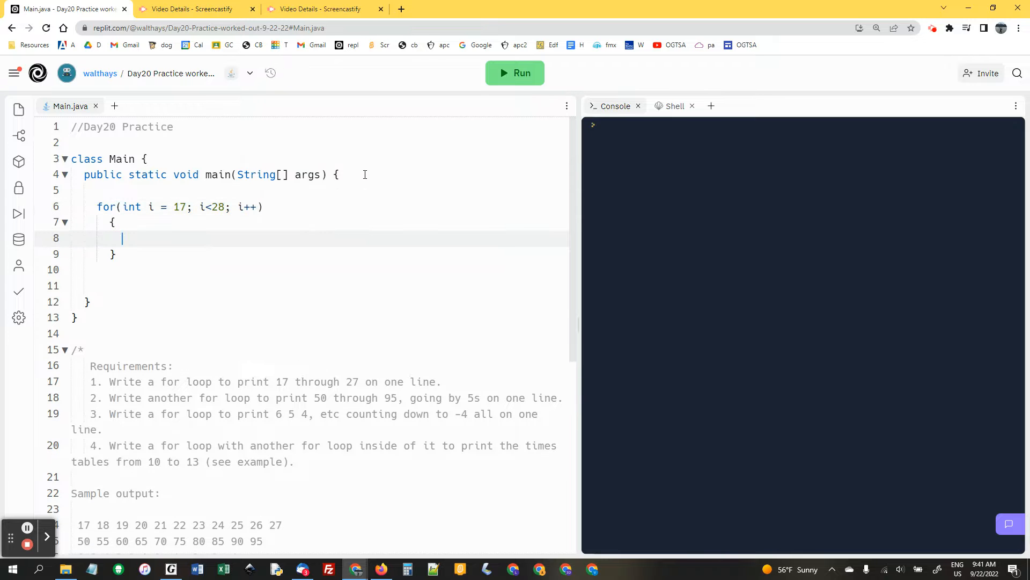
# Step: In the loop body print i + " ", then add System.out.println() after the loop
pyautogui.write('System.')
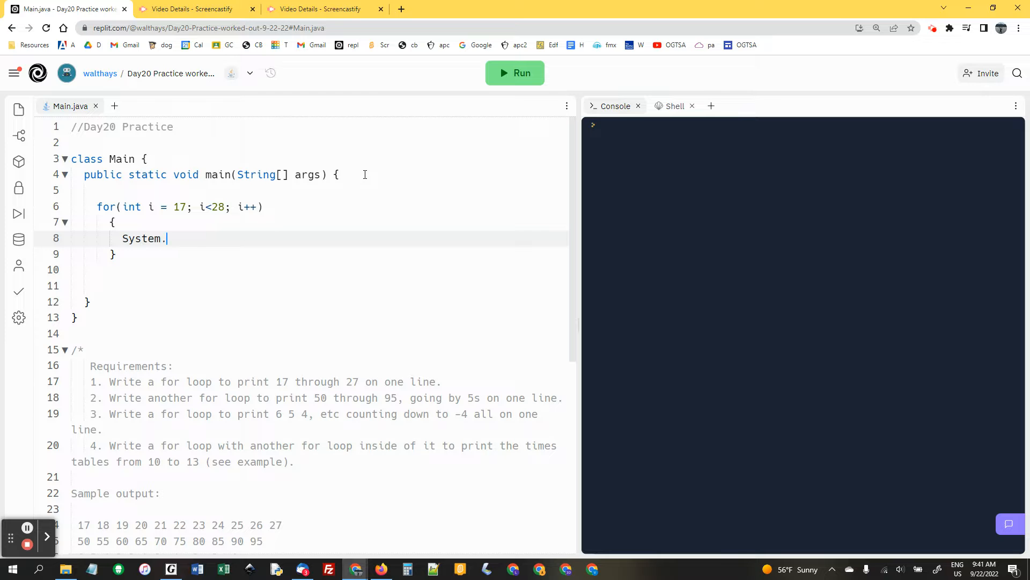
pyautogui.write('out.print(i')
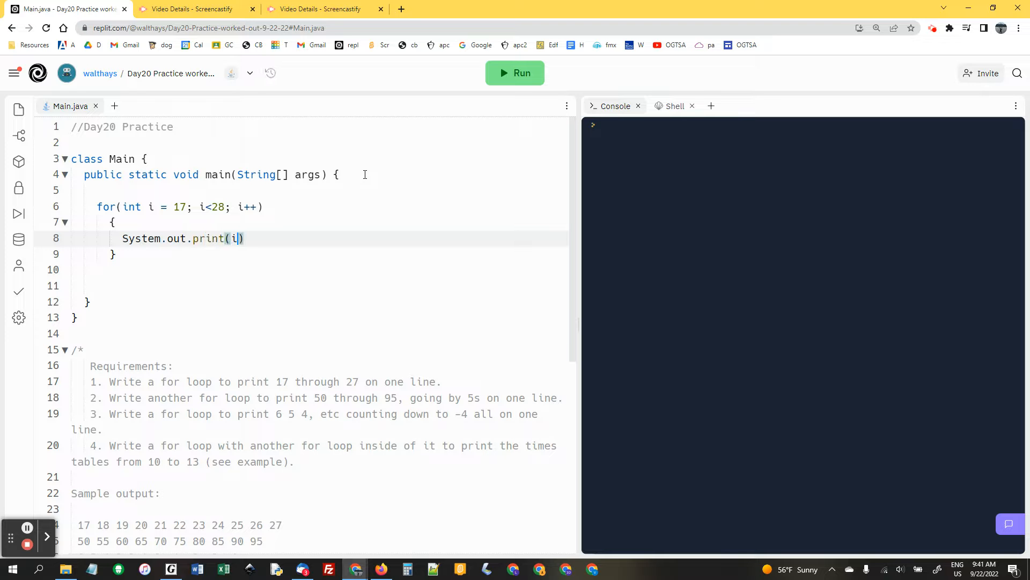
pyautogui.write('+" "')
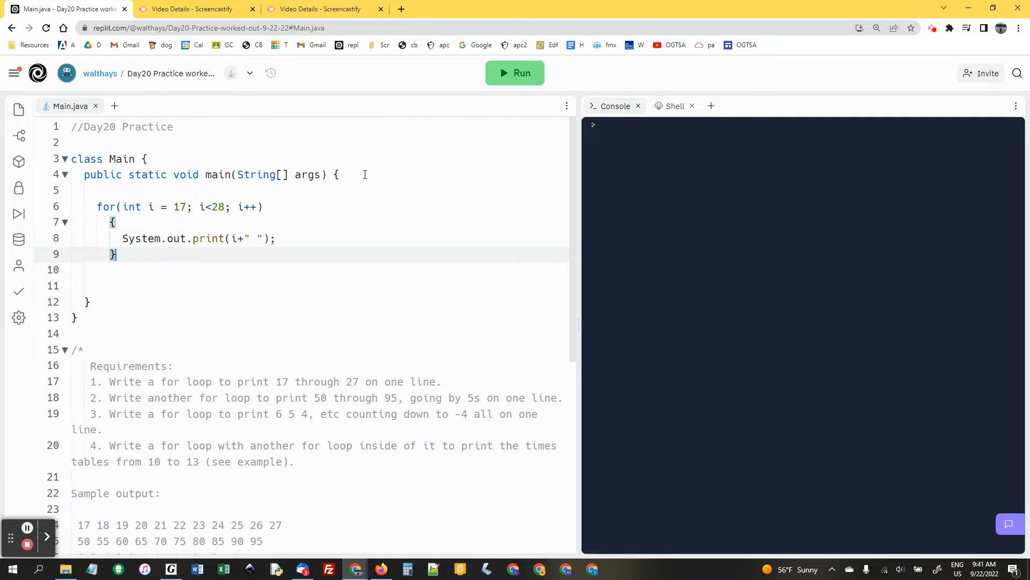
pyautogui.write('System')
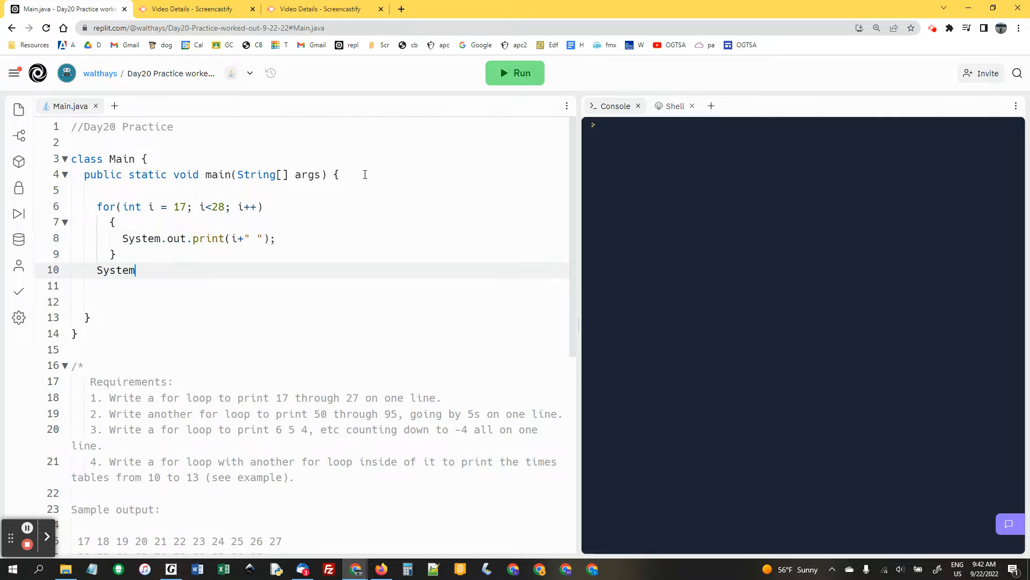
pyautogui.write('.out.println();')
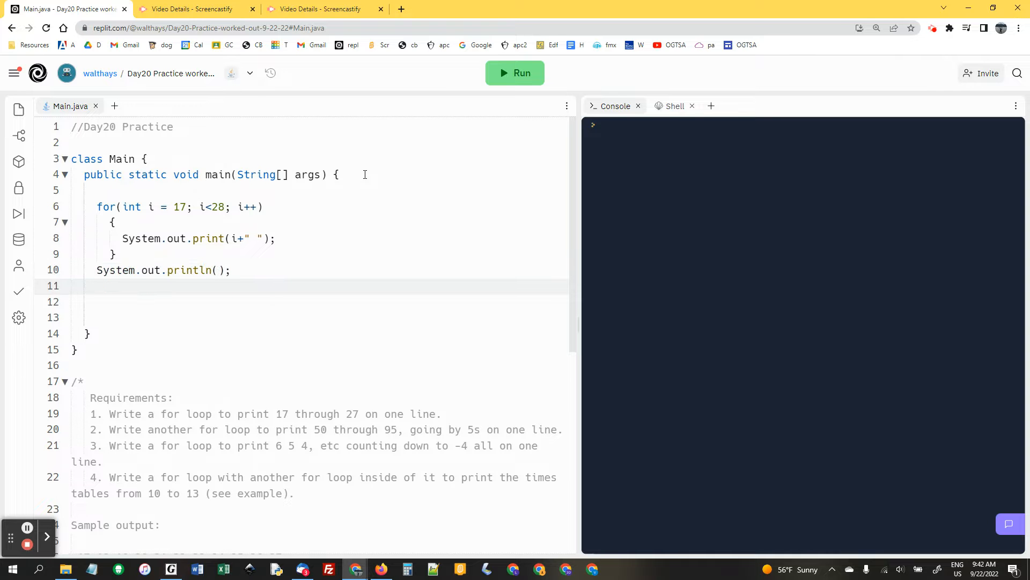
# Step: Run the program so the console shows 17 through 27 on one line
pyautogui.click(514, 73)
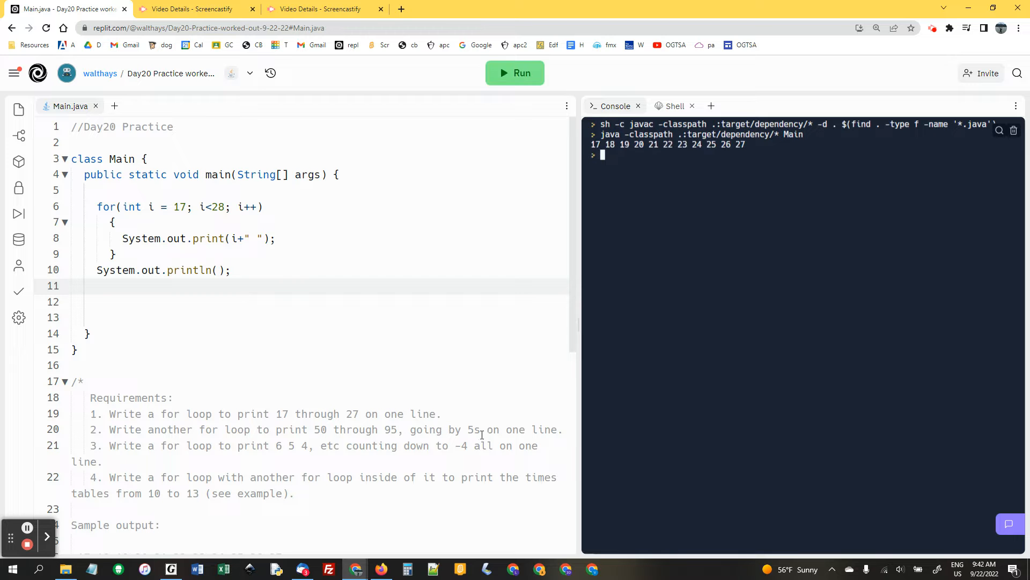
pyautogui.moveTo(602, 192)
pyautogui.write('for(int i = ')
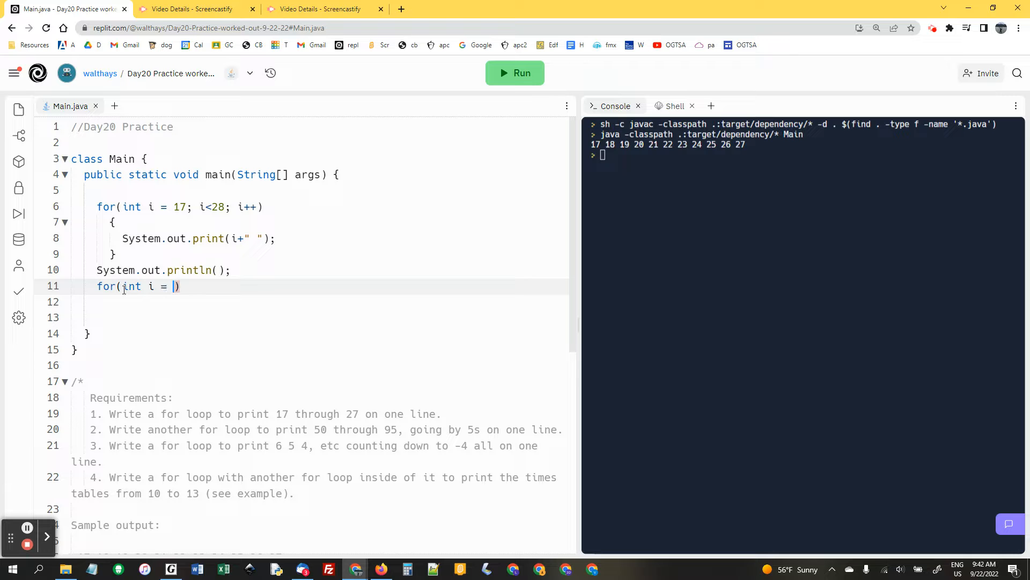
# Step: Write the second loop header from i = 50 while i < 96 (corrected from 100), stepping i += 5
pyautogui.write('50; i<')
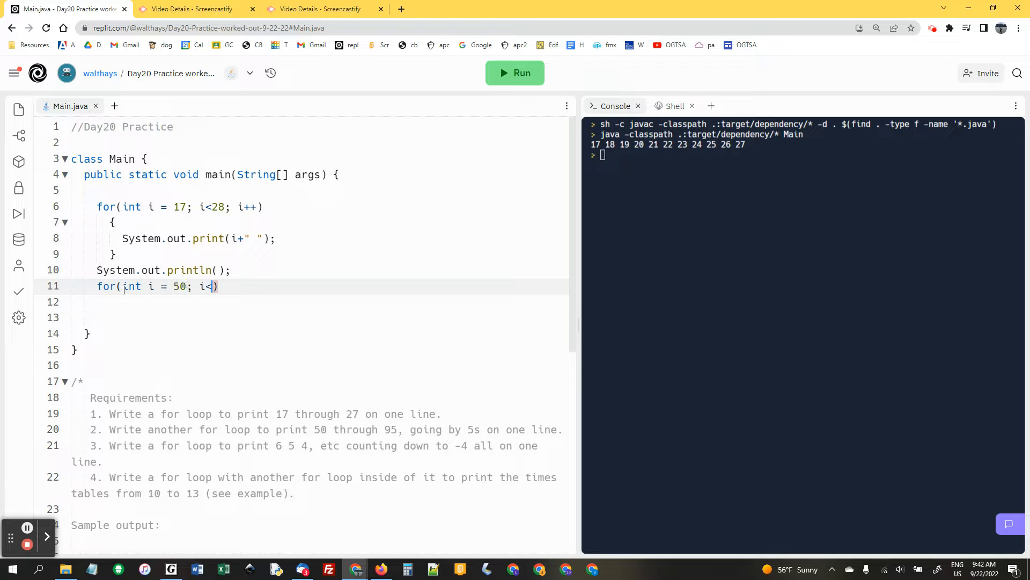
pyautogui.write('100')
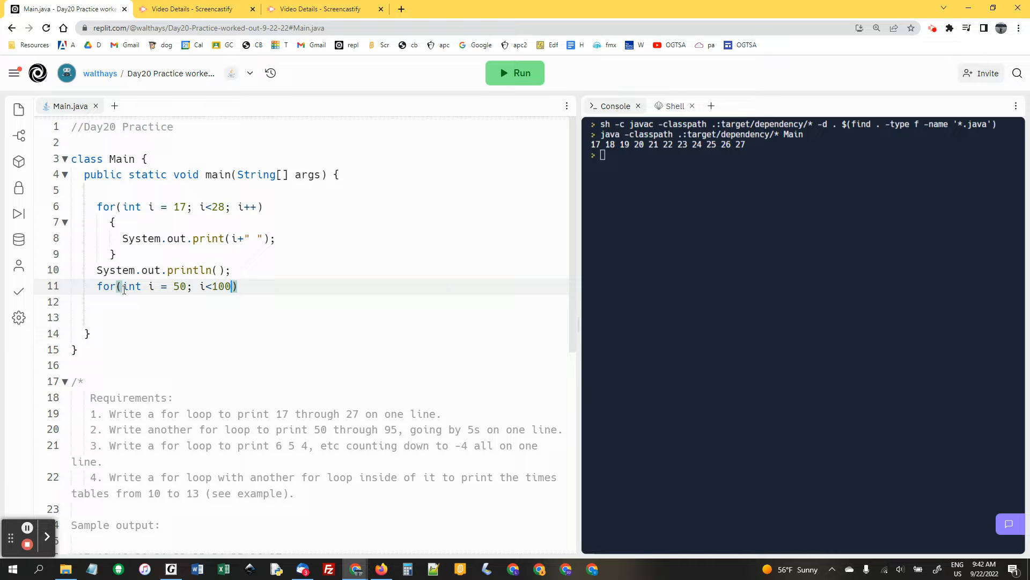
pyautogui.write(';')
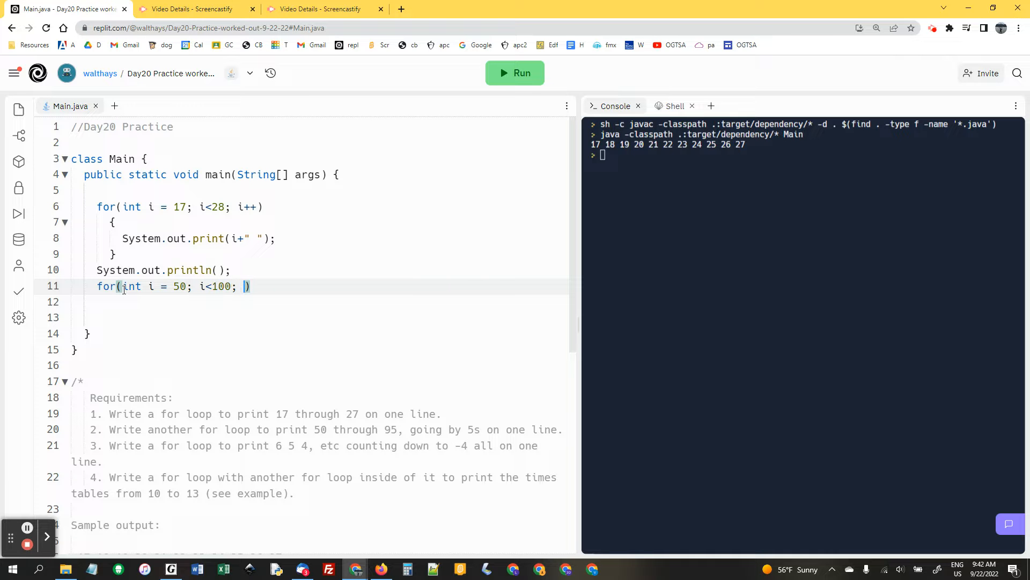
pyautogui.press('Backspace')
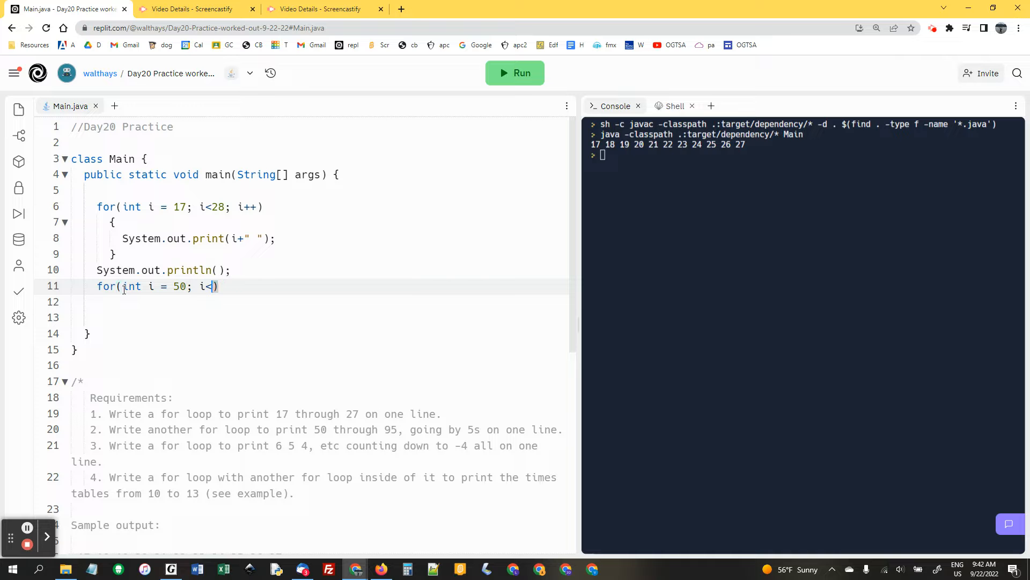
pyautogui.write('96')
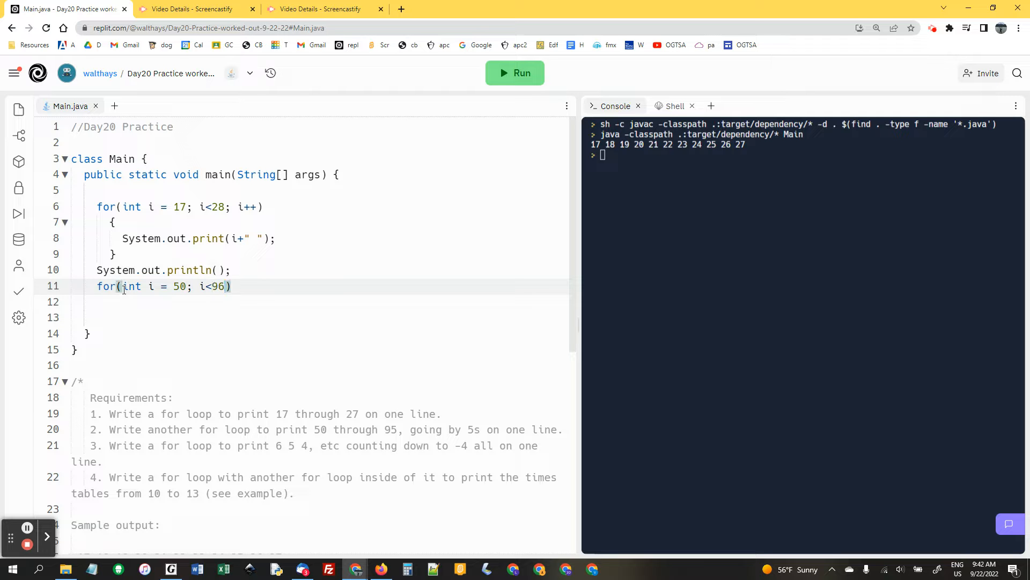
pyautogui.write(';')
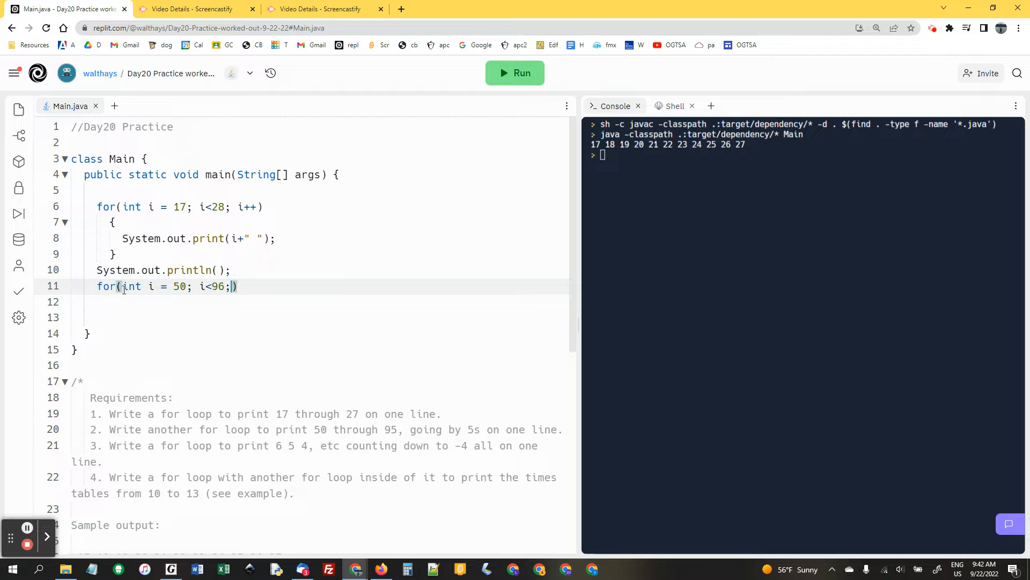
pyautogui.write('i+=5')
pyautogui.click(321, 301)
pyautogui.write('{}')
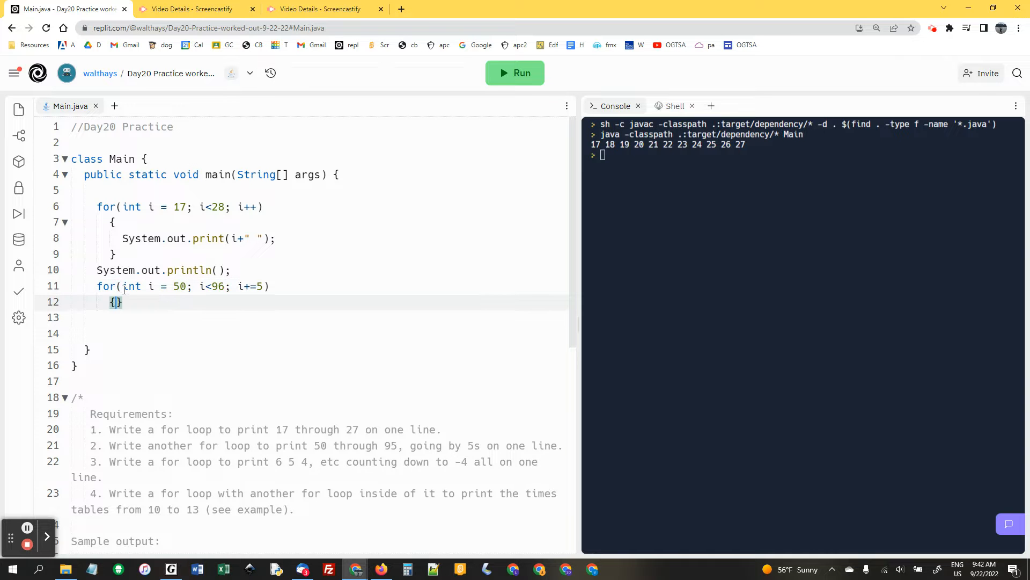
# Step: Print i + " " inside the loop and add System.out.println() after it
pyautogui.press('Enter')
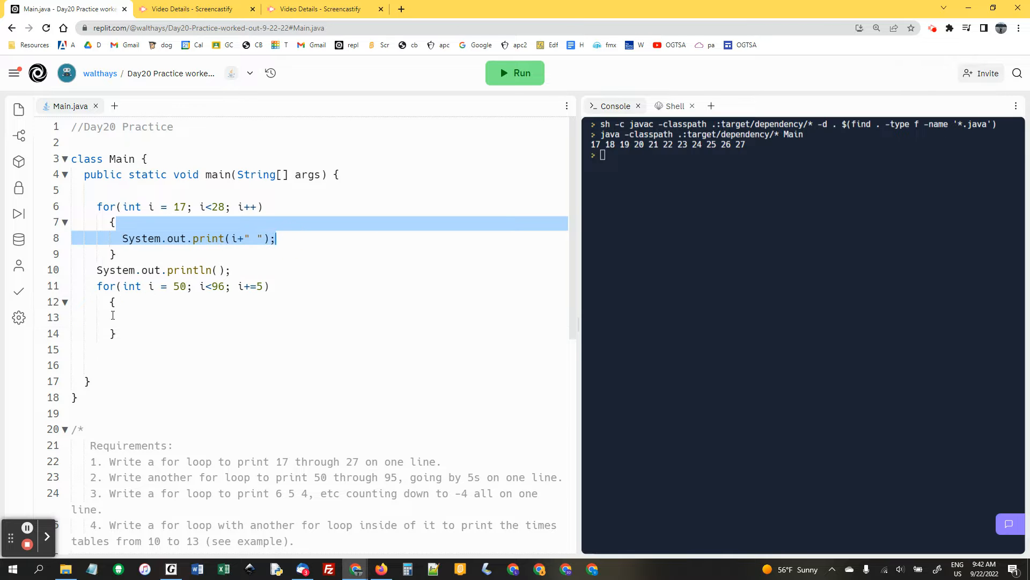
pyautogui.write('System.out.print(i+" ");')
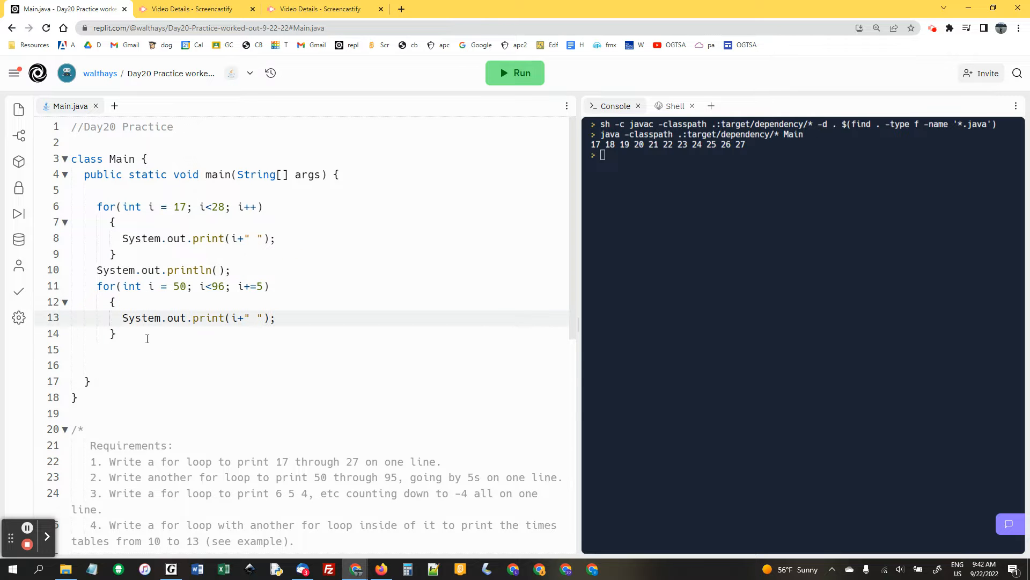
pyautogui.write('System.')
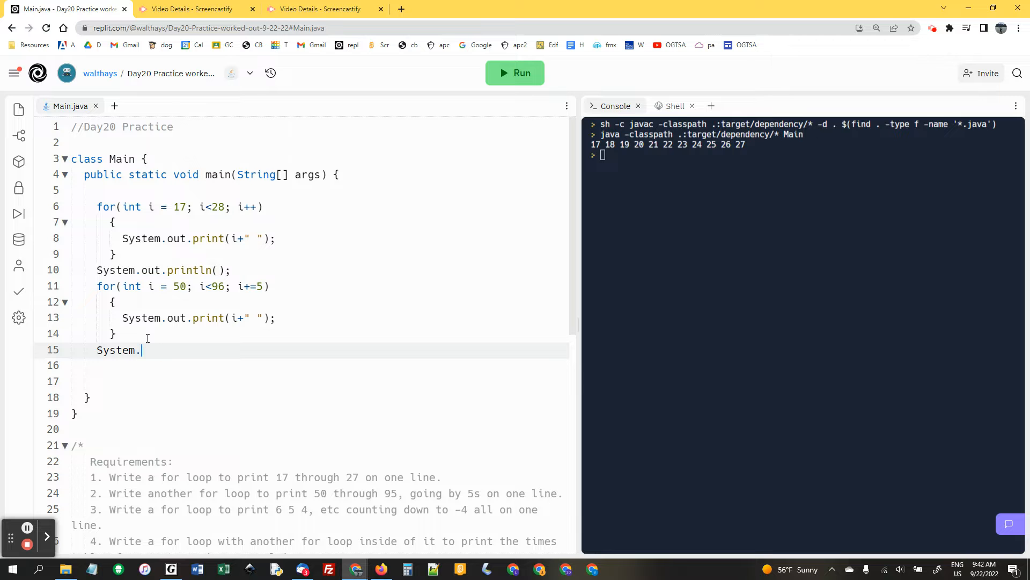
pyautogui.write('out.println();')
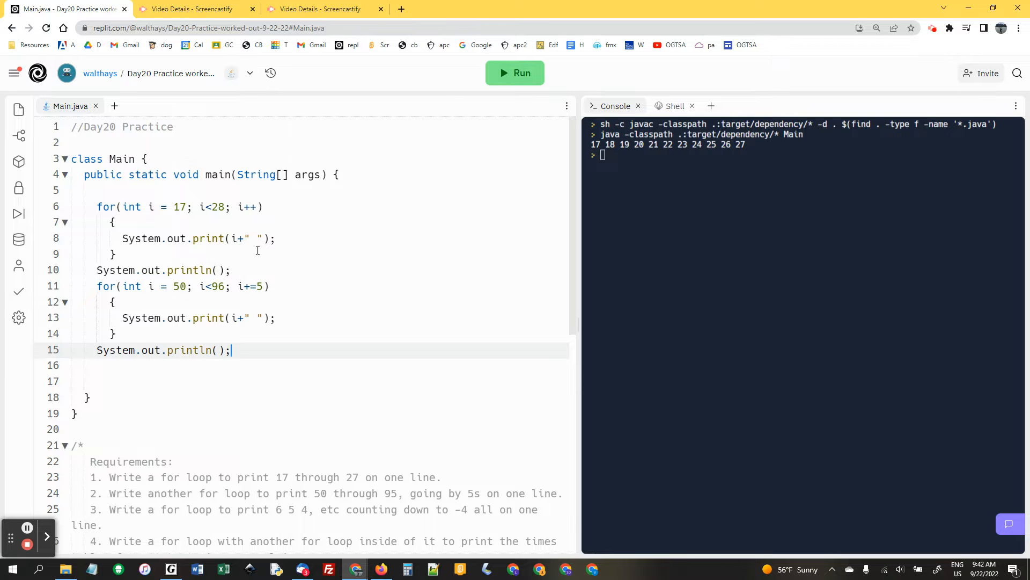
# Step: Run the program to confirm the 50–95 line, then move down to add a third loop
pyautogui.click(514, 73)
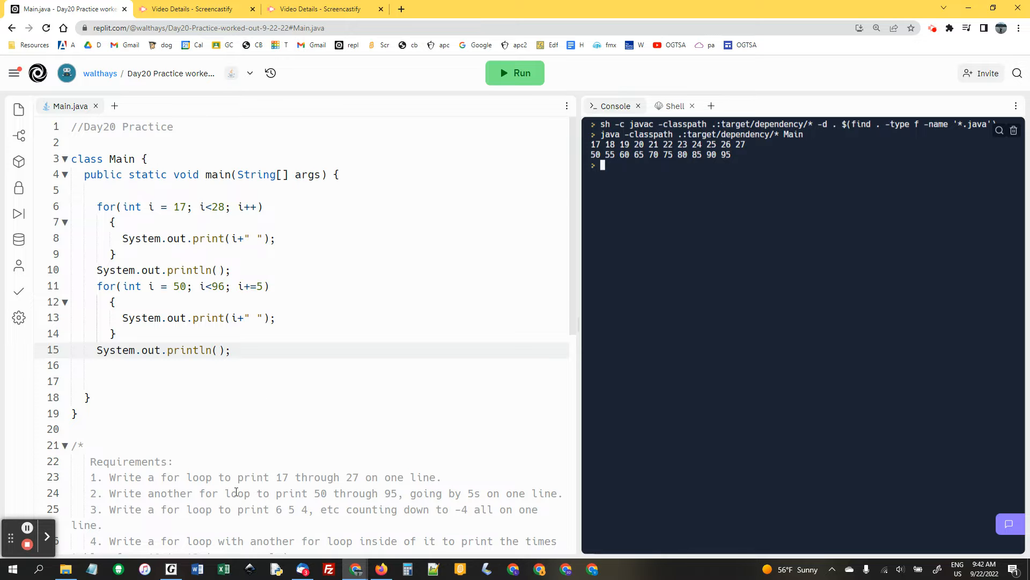
pyautogui.scroll(-3)
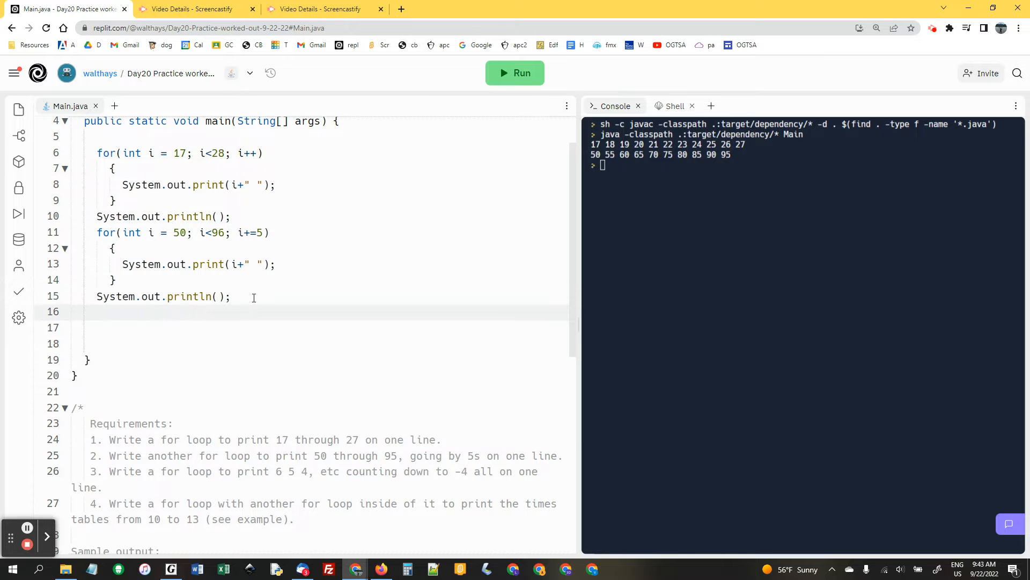
# Step: Write the third loop header from i = 6 while i > -5, decrementing i
pyautogui.write('for(int i )')
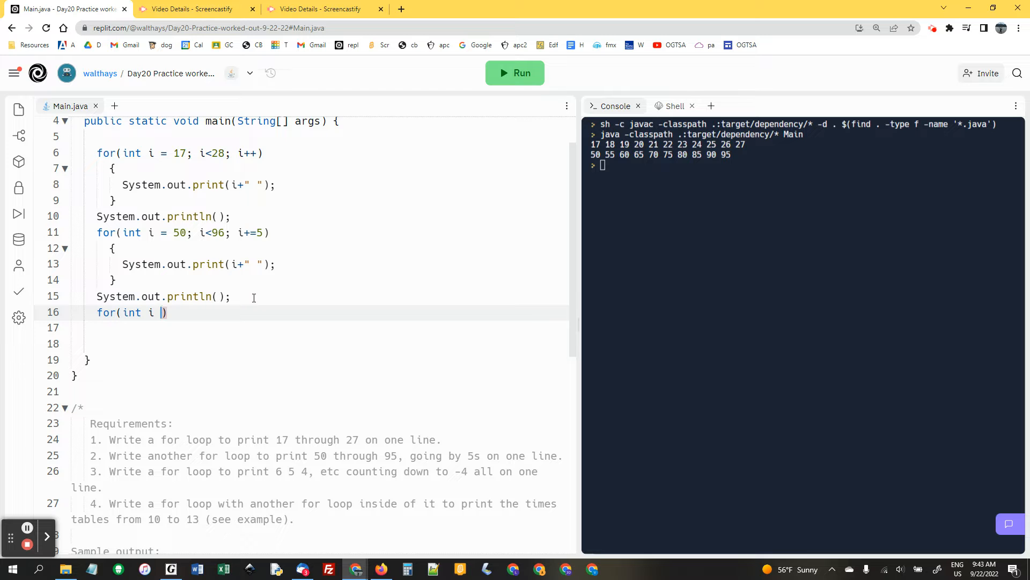
pyautogui.write('= 6; i>')
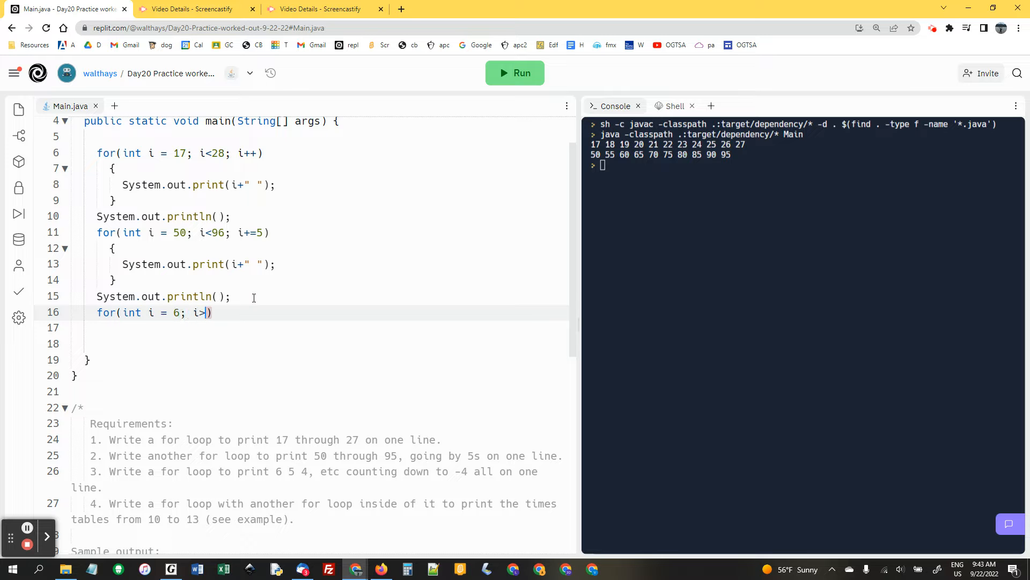
pyautogui.write('-')
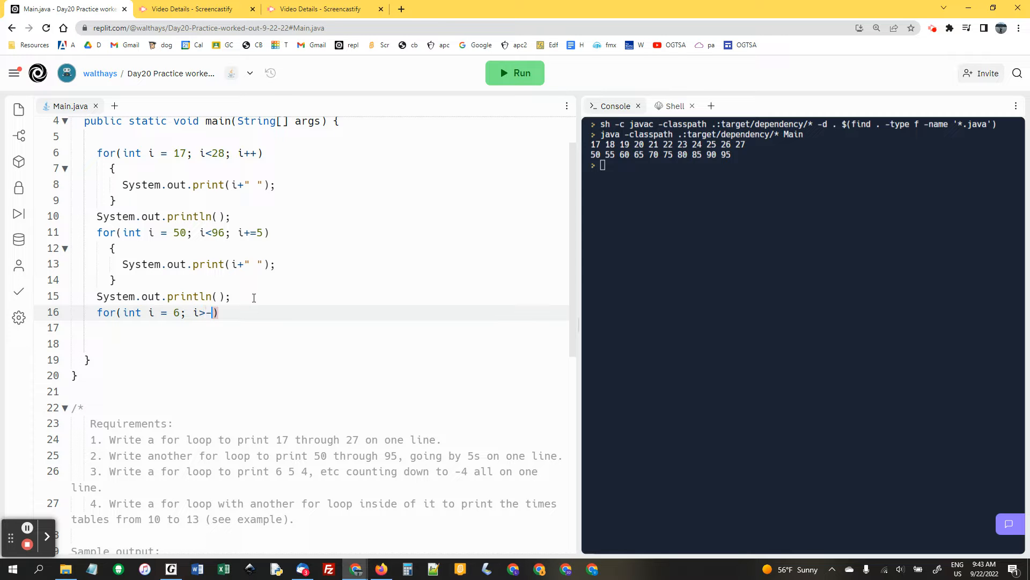
pyautogui.write('5; i--')
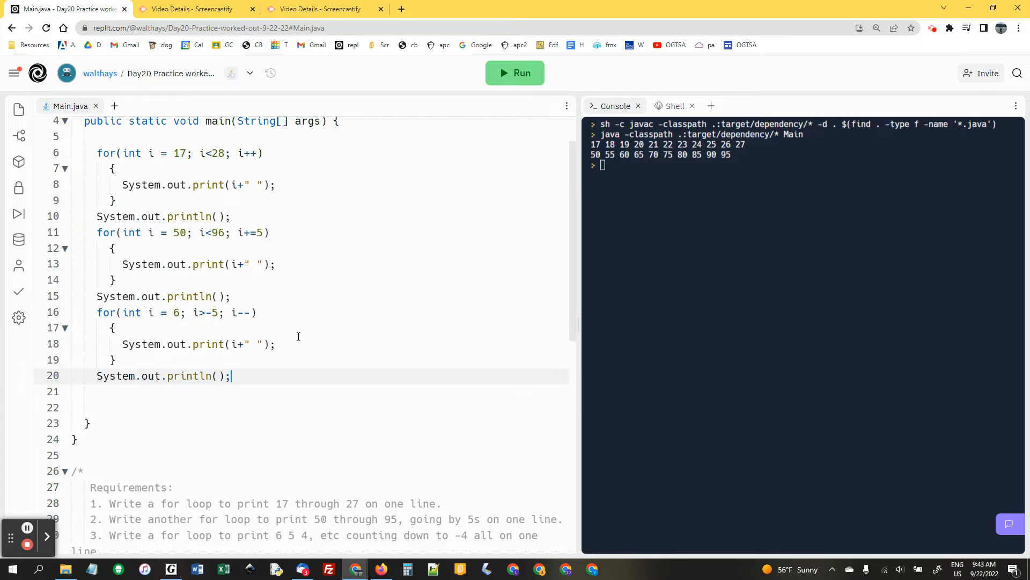
# Step: Run the program and compare the 6 to -4 countdown line against the sample output comment
pyautogui.click(514, 73)
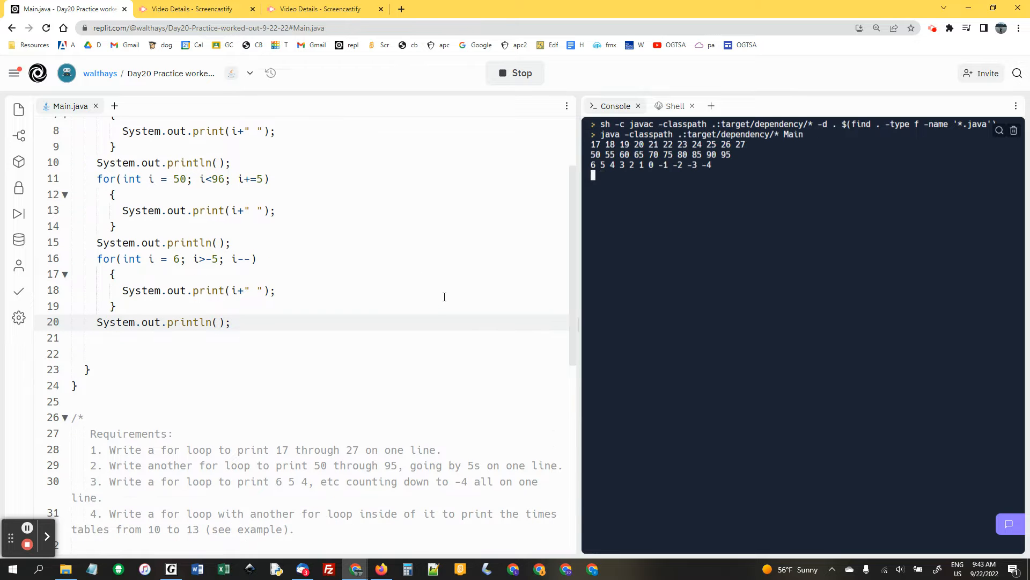
pyautogui.scroll(-3)
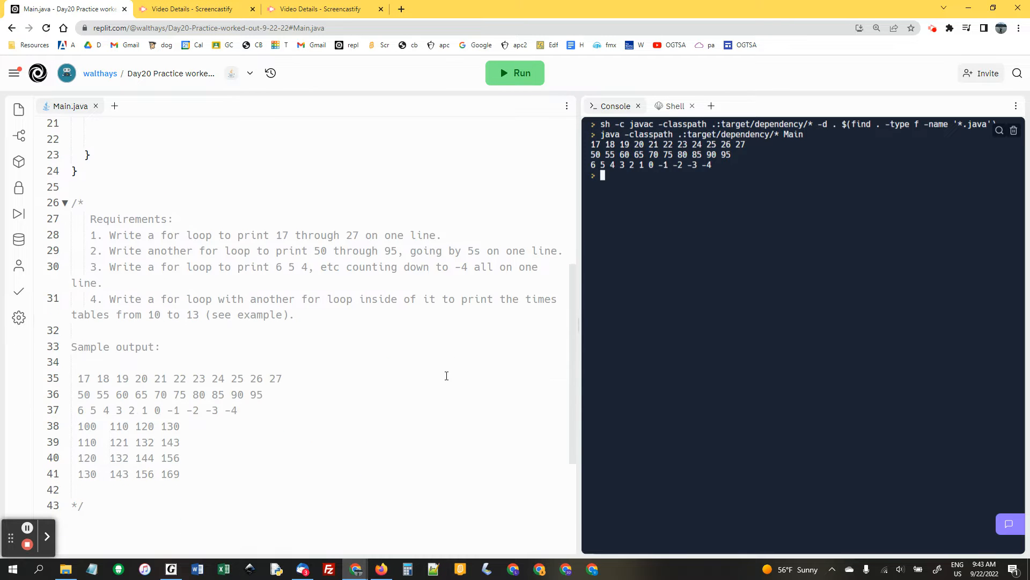
pyautogui.scroll(3)
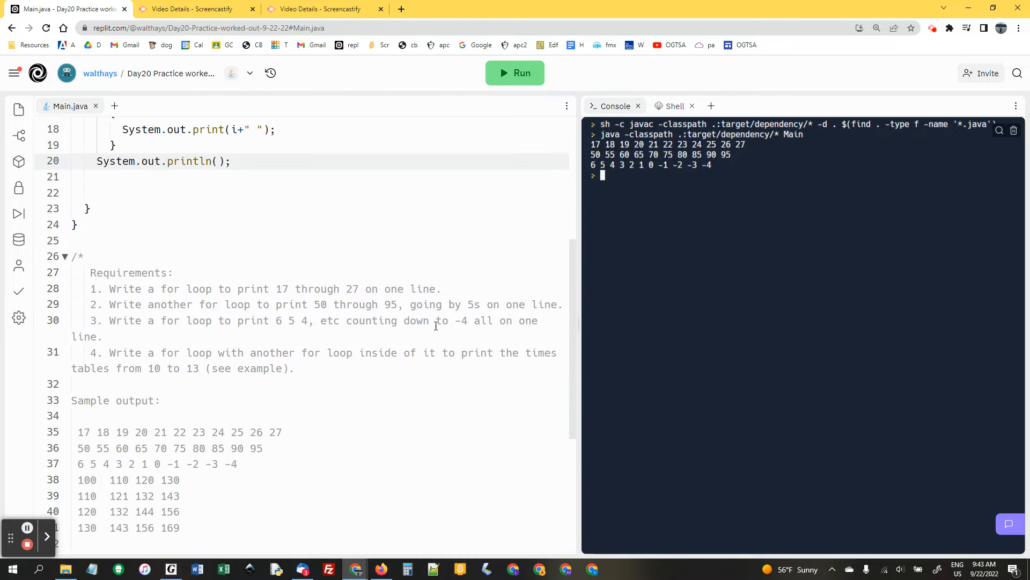
pyautogui.scroll(3)
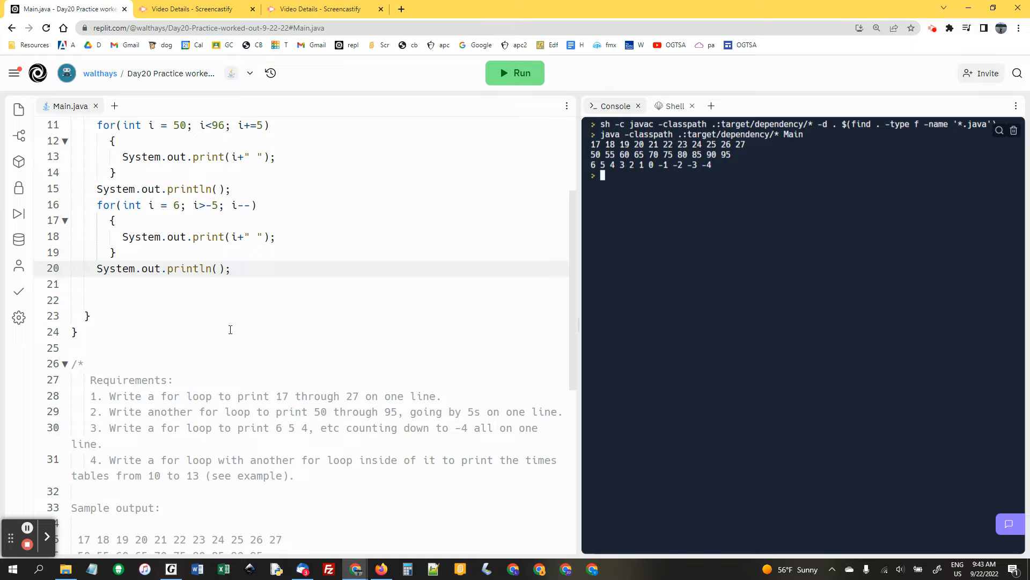
pyautogui.moveTo(412, 320)
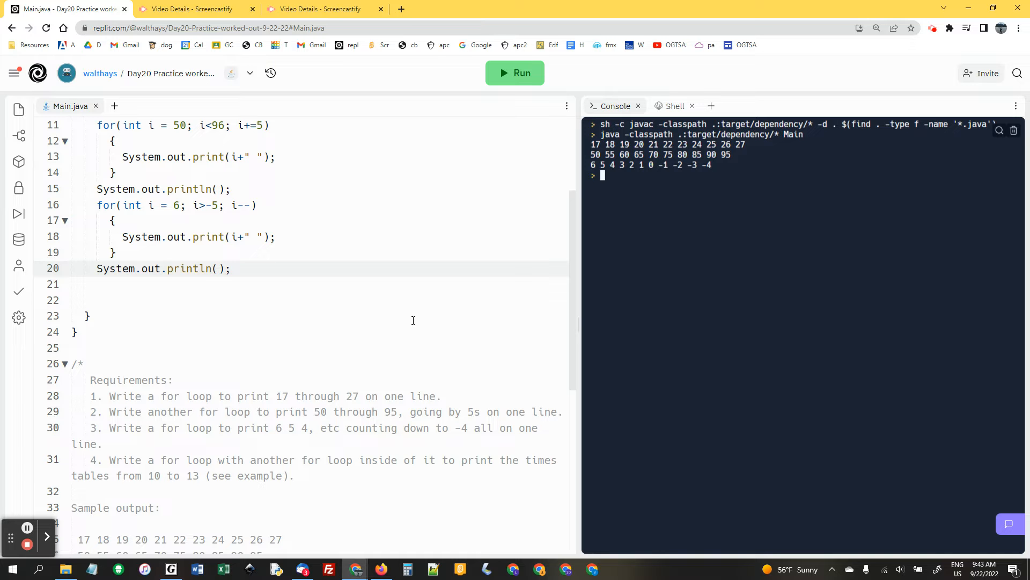
pyautogui.moveTo(256, 269)
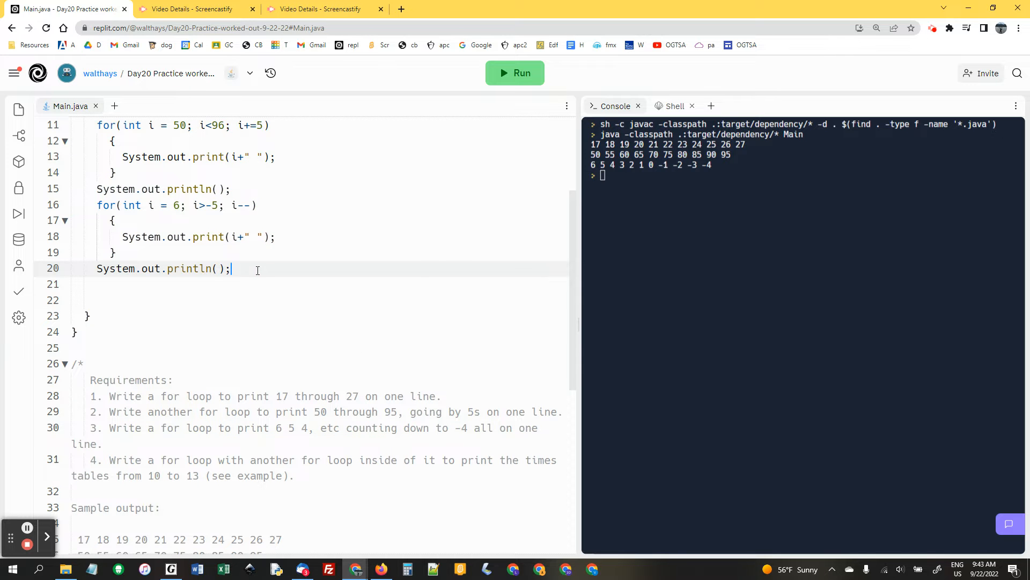
# Step: Write the outer times-table loop header from i = 10 while i < 14
pyautogui.press('Return')
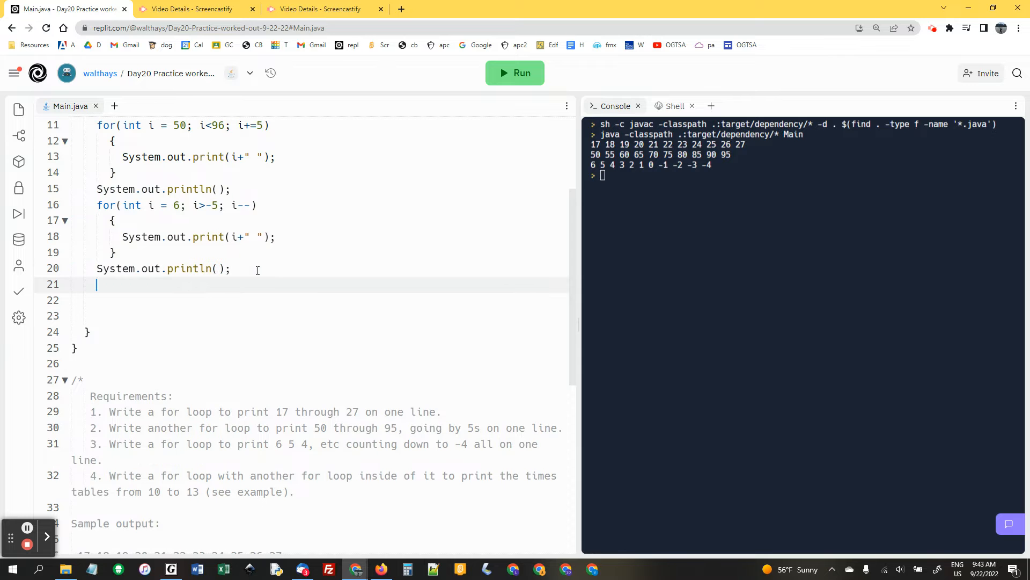
pyautogui.write('for(')
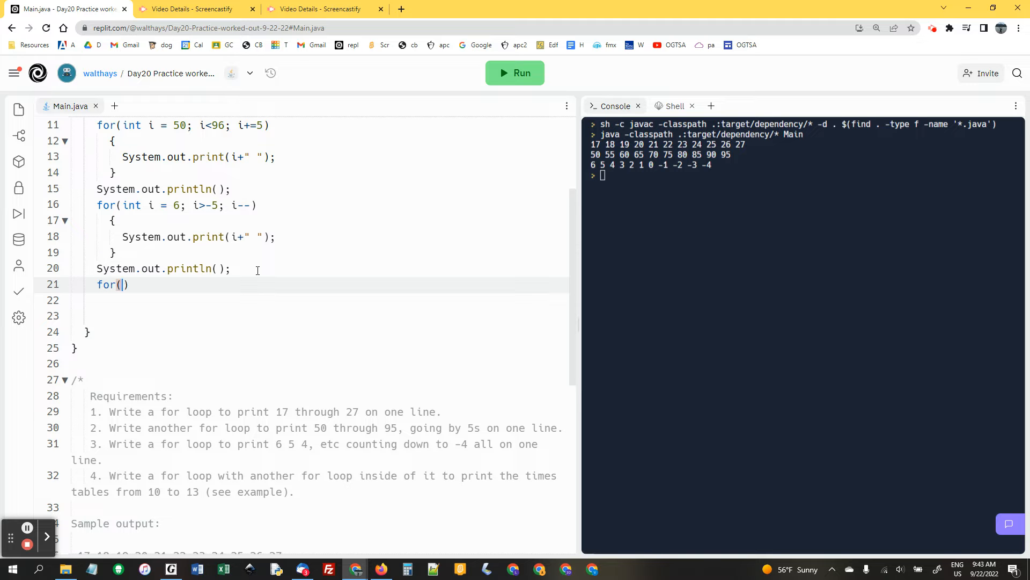
pyautogui.write('int i =')
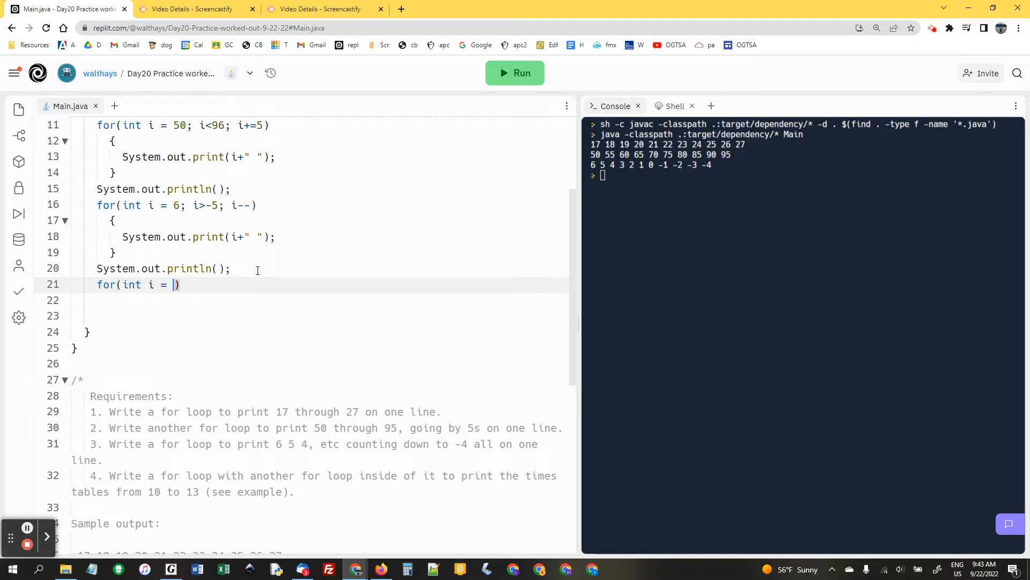
pyautogui.write('0; i<1')
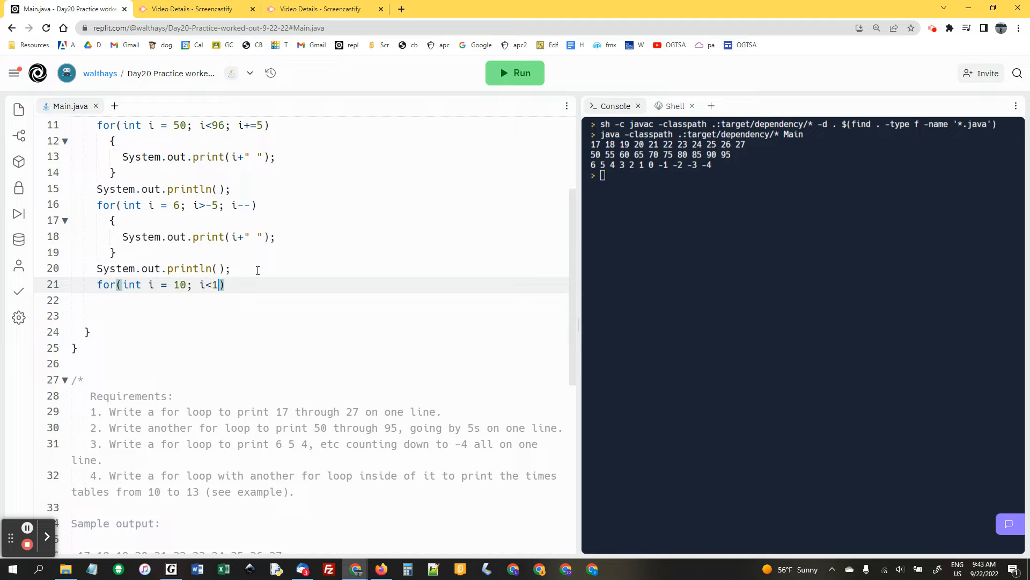
pyautogui.write('4; i++')
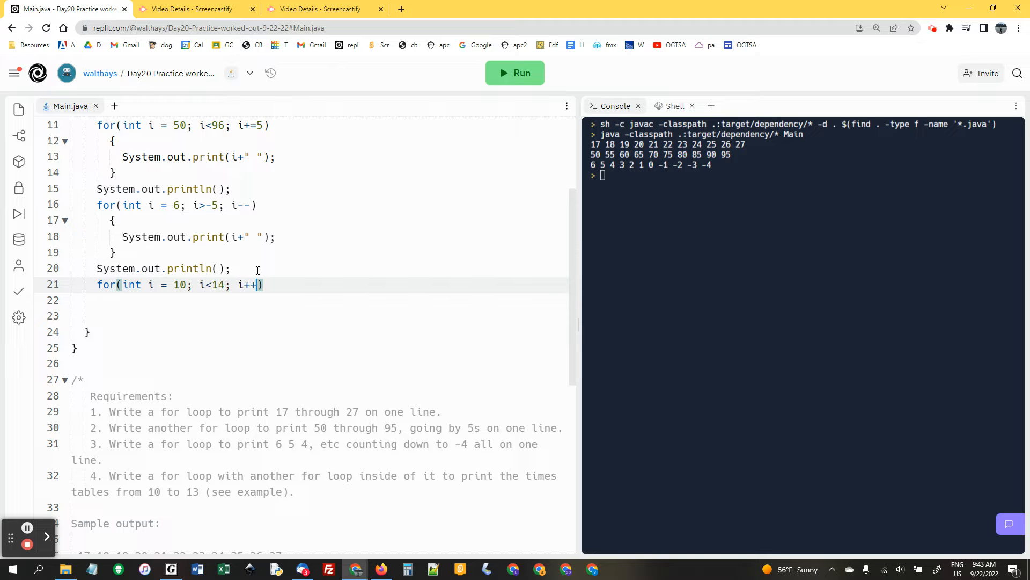
# Step: Nest an inner loop header from j = 10 while j < 14 inside it
pyautogui.write('in')
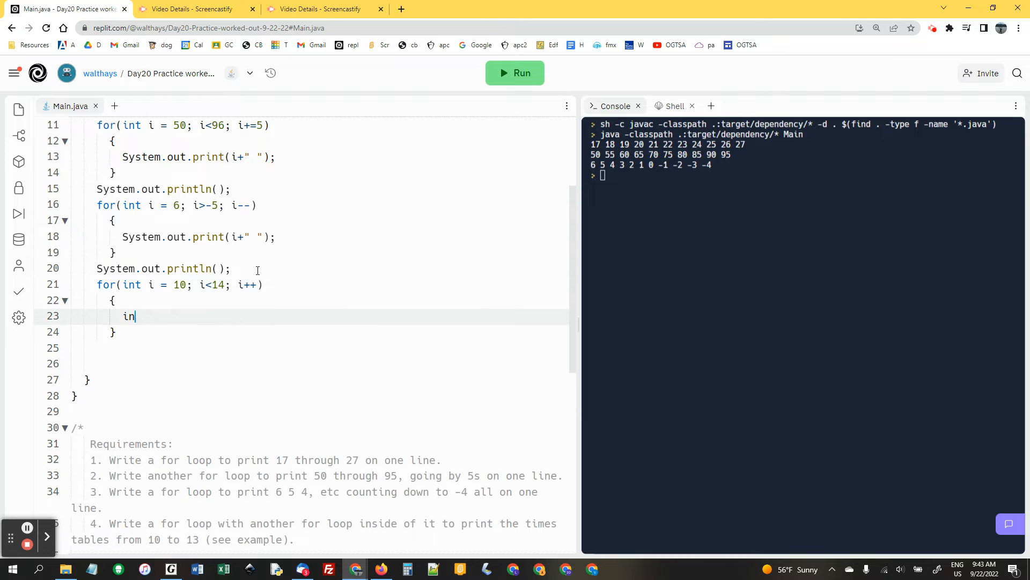
pyautogui.write('t(')
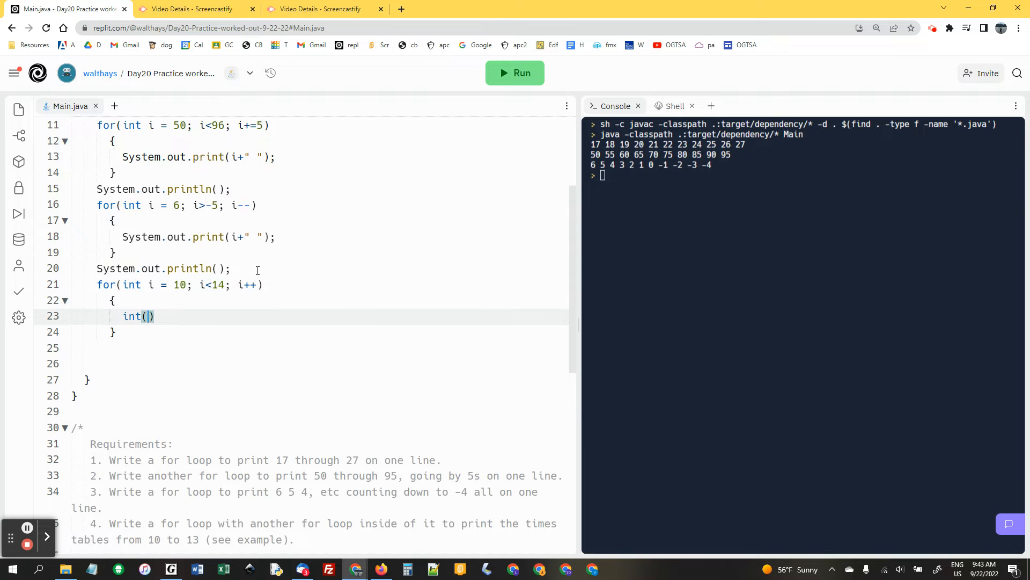
pyautogui.write('for( int')
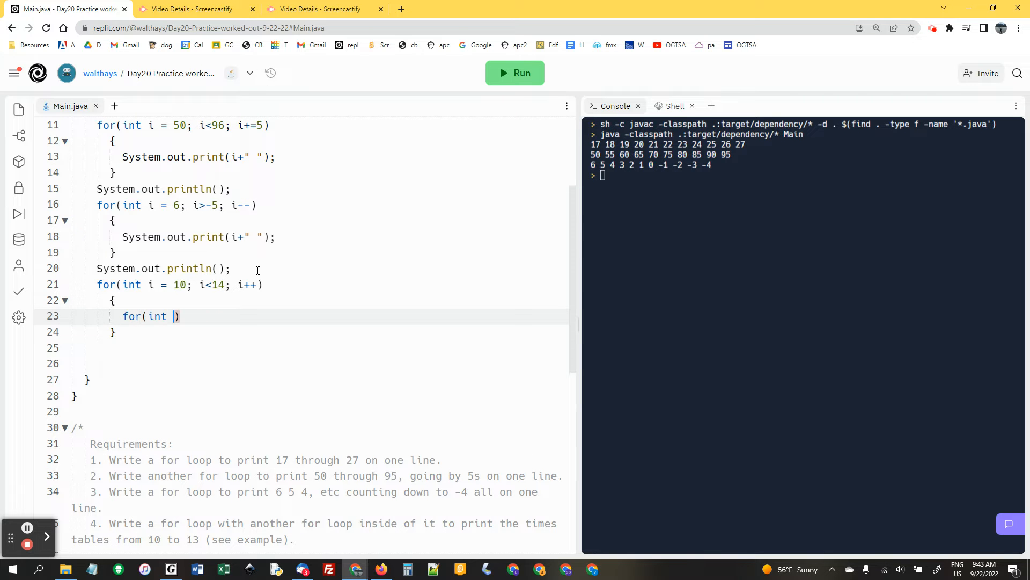
pyautogui.write('j =')
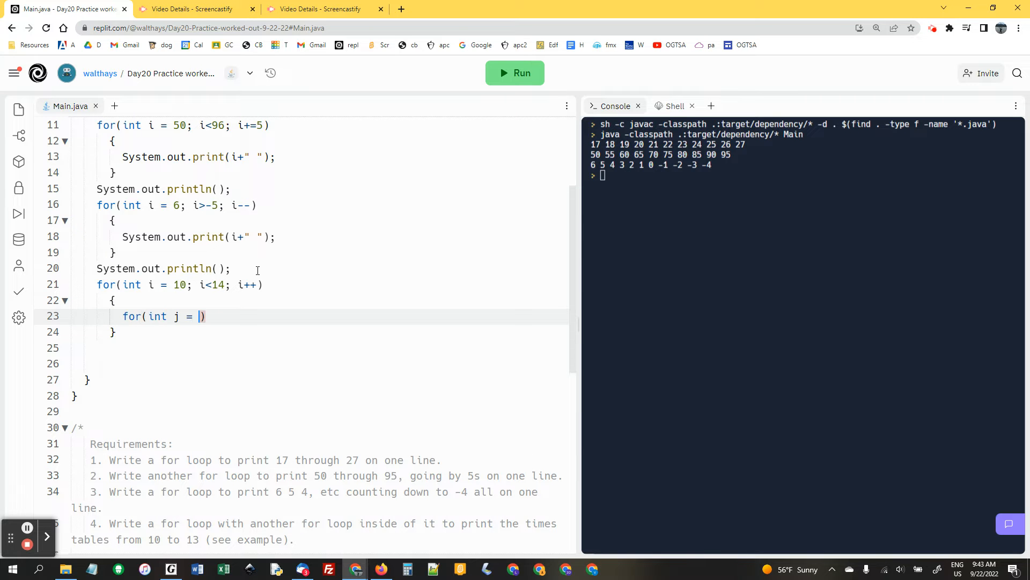
pyautogui.write('10; j<')
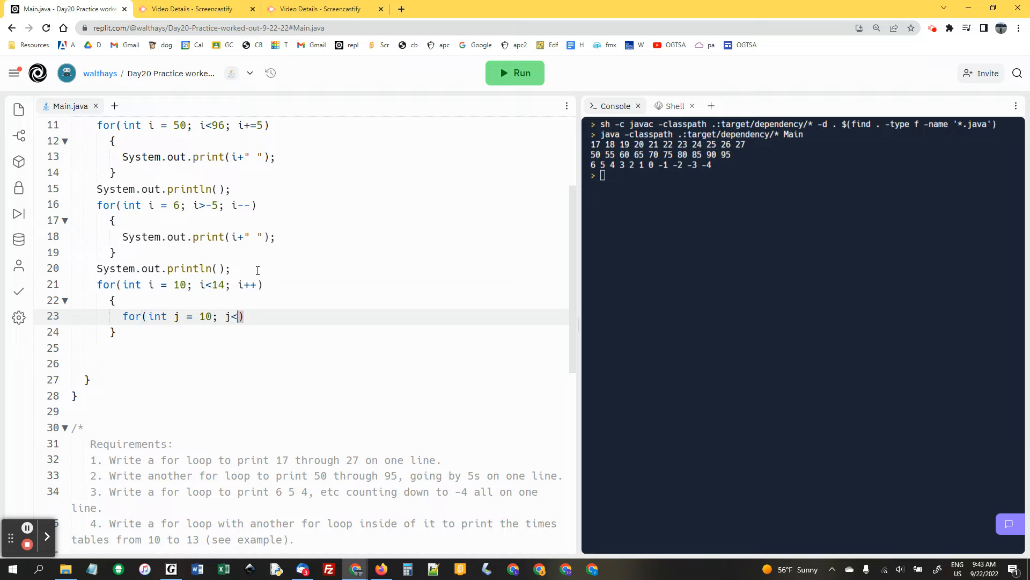
pyautogui.write('14; j++')
pyautogui.write('{')
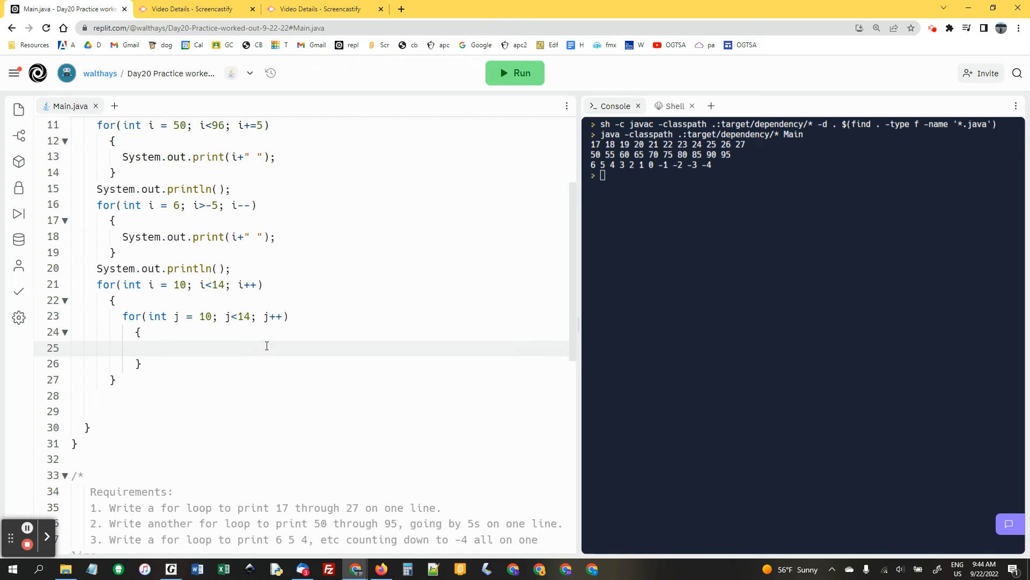
# Step: In the inner loop print i*j followed by a tab character "\t"
pyautogui.click(148, 348)
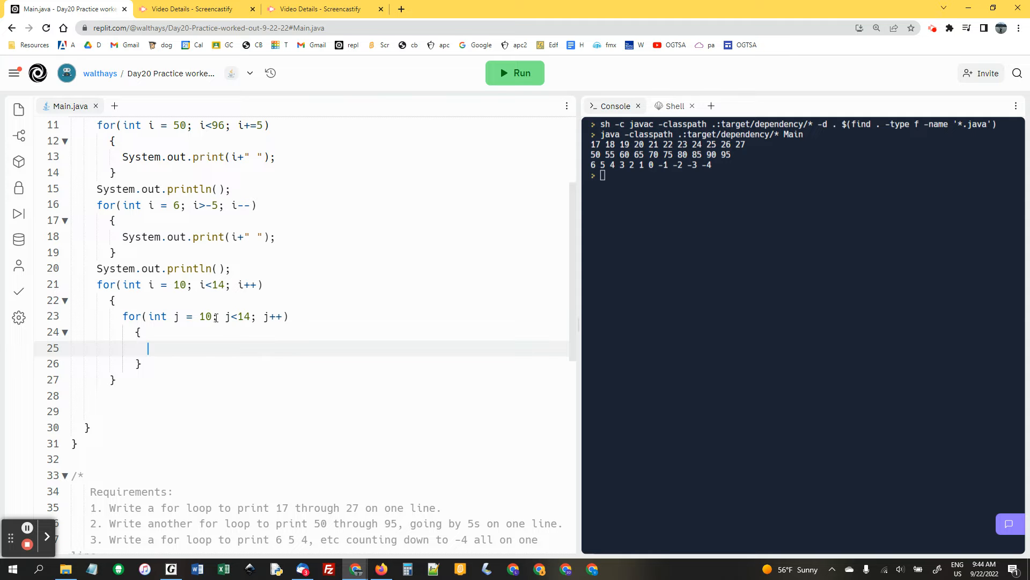
pyautogui.moveTo(204, 348)
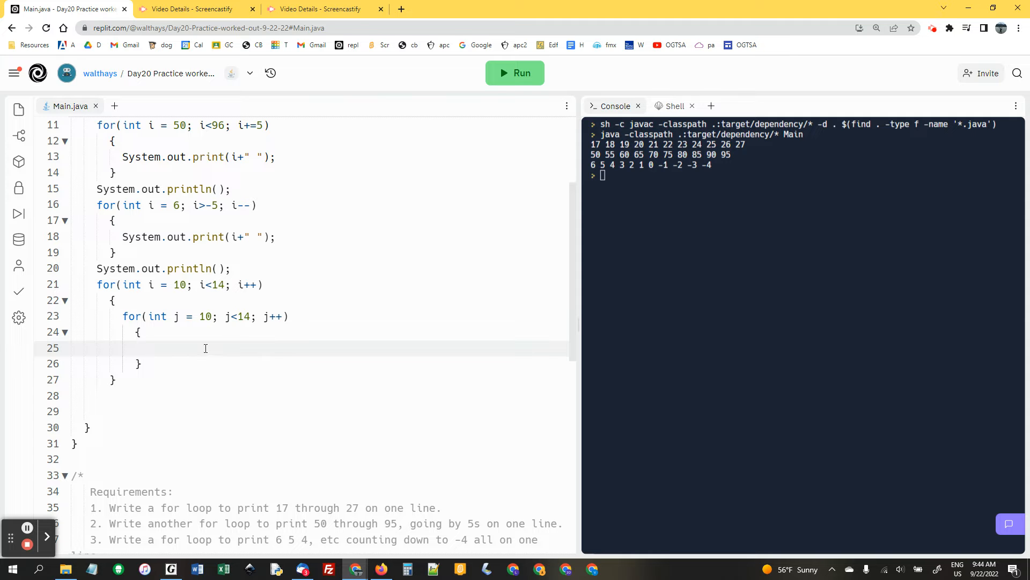
pyautogui.write('System')
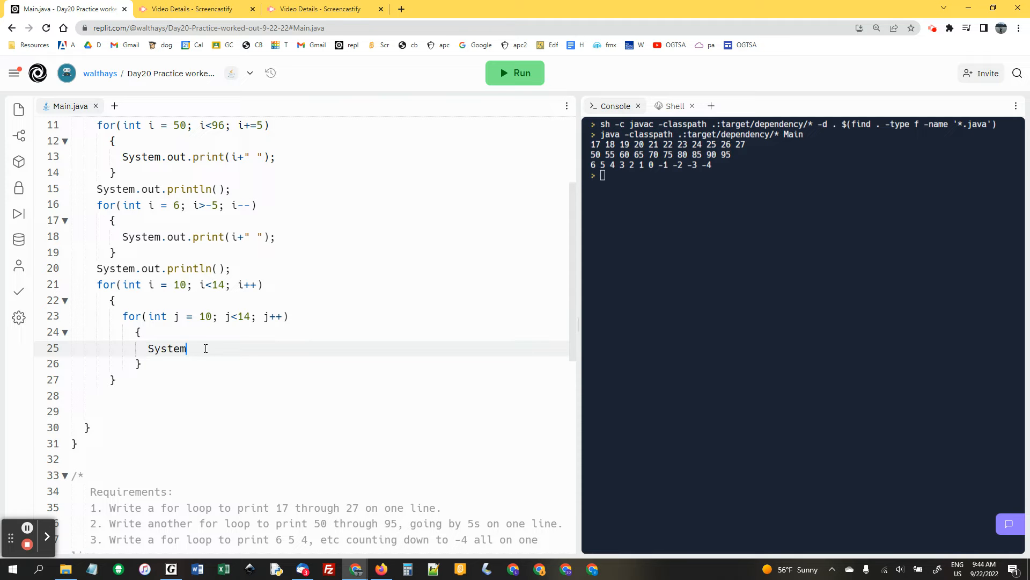
pyautogui.write('.out.print(')
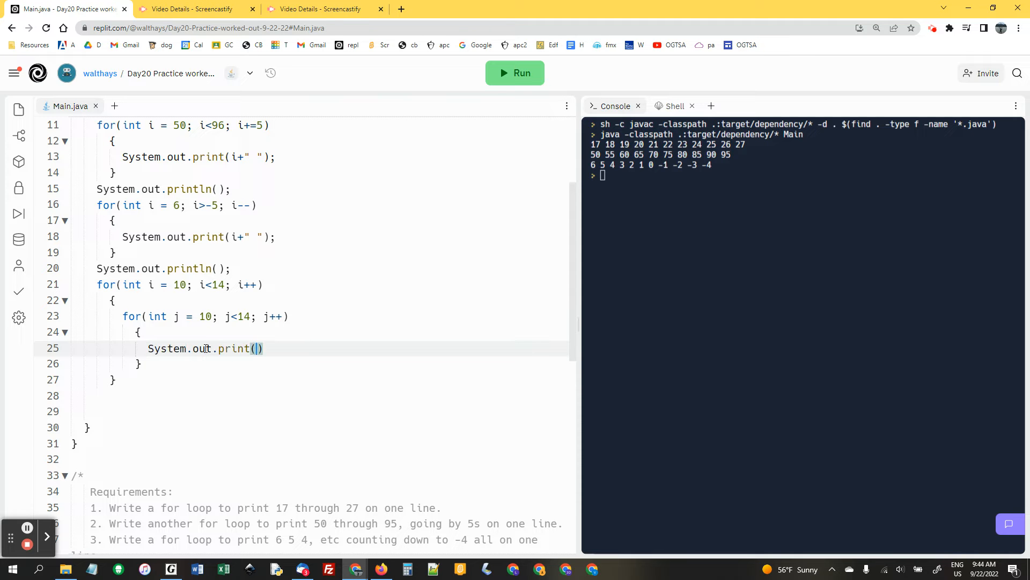
pyautogui.write('i*')
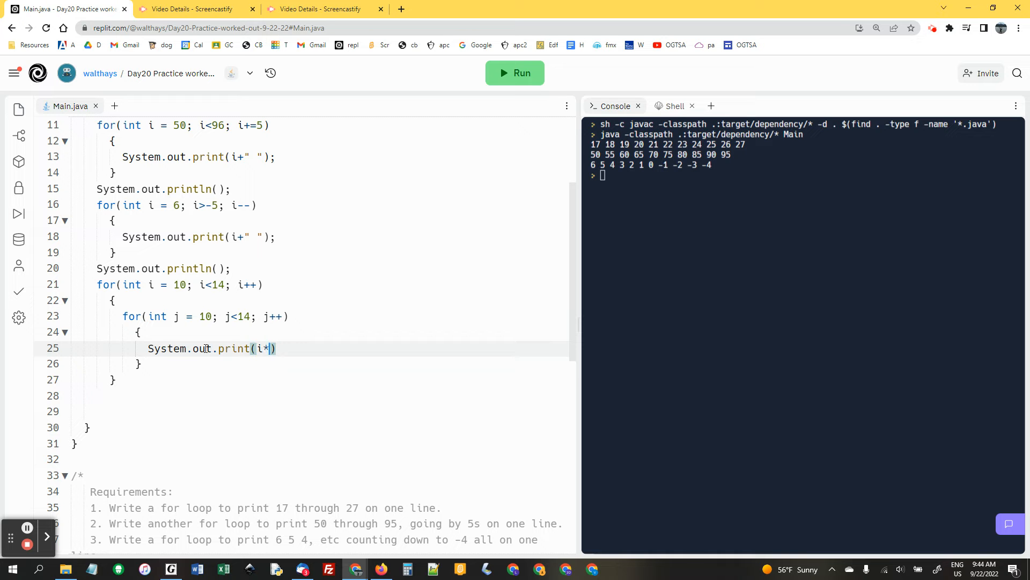
pyautogui.write('j+')
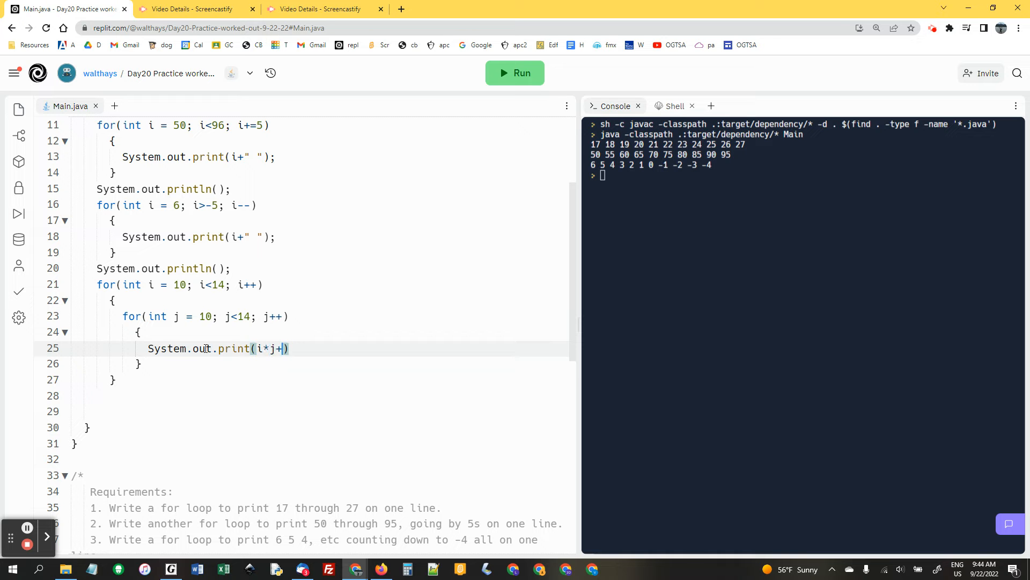
pyautogui.write('"\\t"')
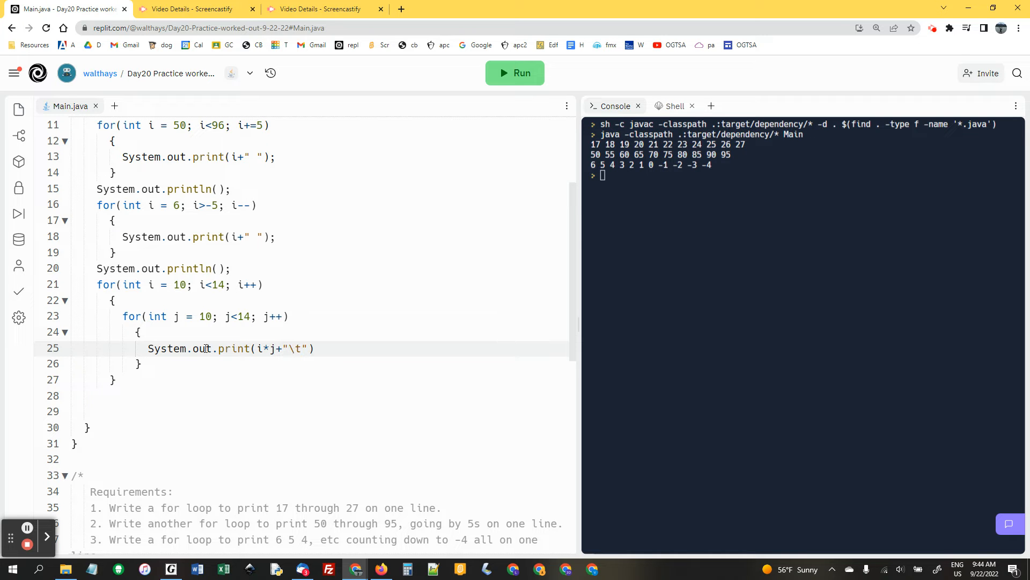
pyautogui.write(';')
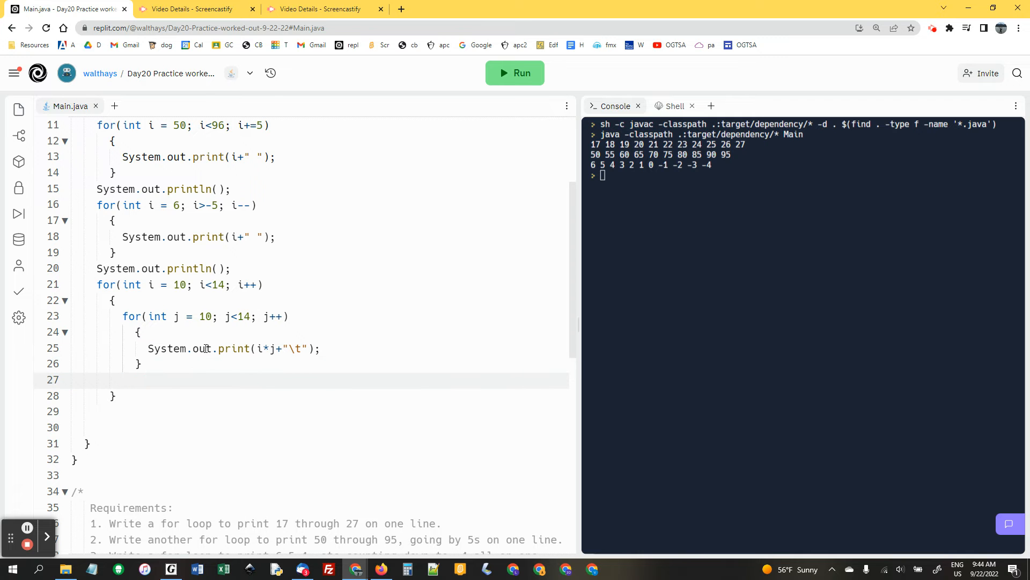
# Step: Add System.out.println() after the inner loop and again after the outer loop
pyautogui.write('System.ou7t')
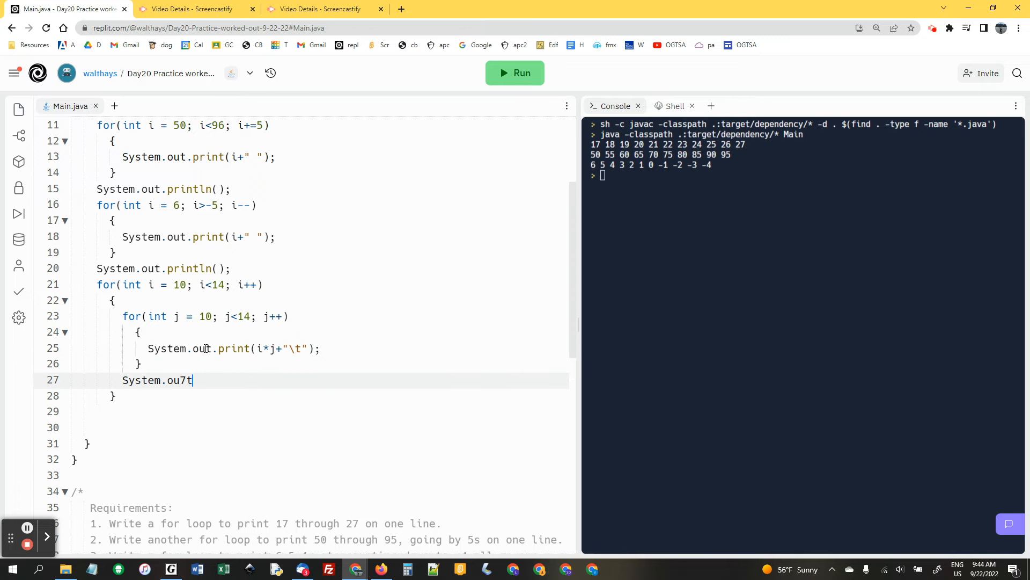
pyautogui.write('t.println()')
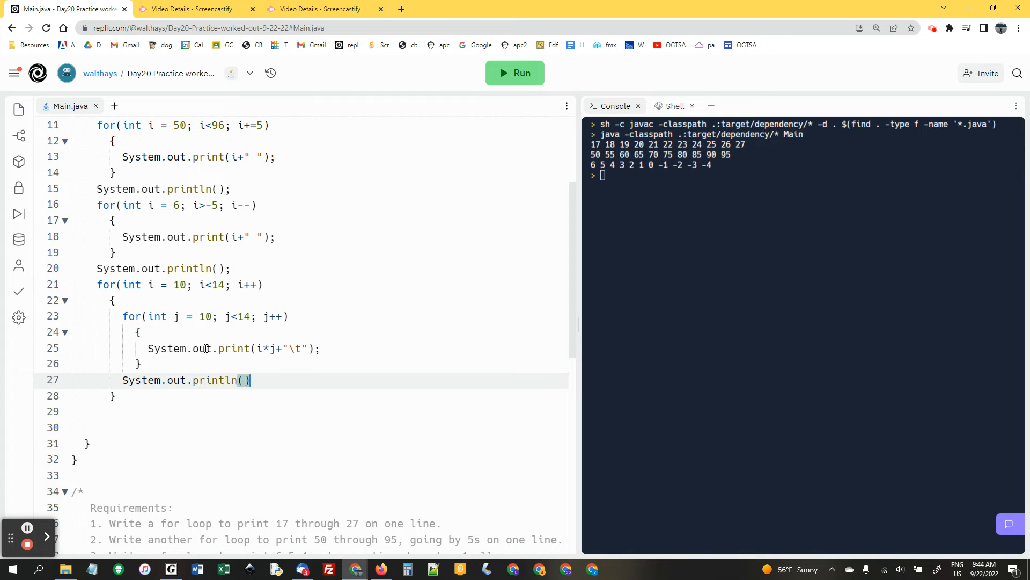
pyautogui.write(';')
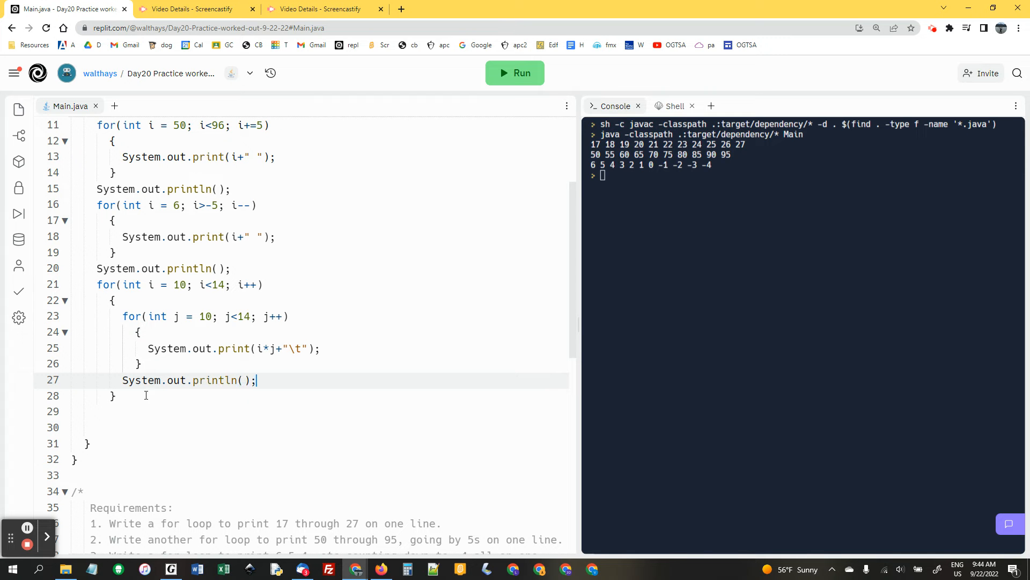
pyautogui.press('Return')
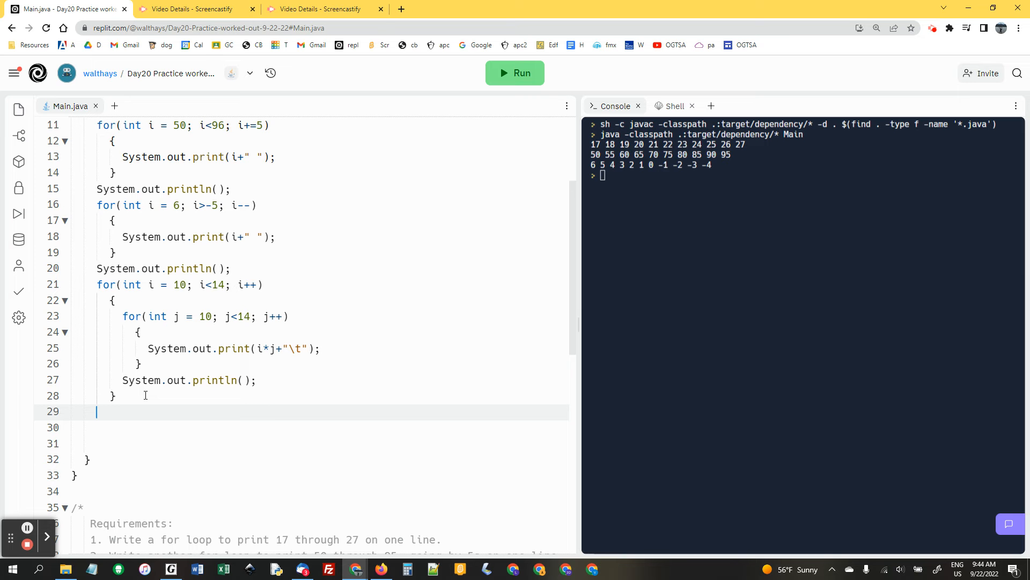
pyautogui.write('sys')
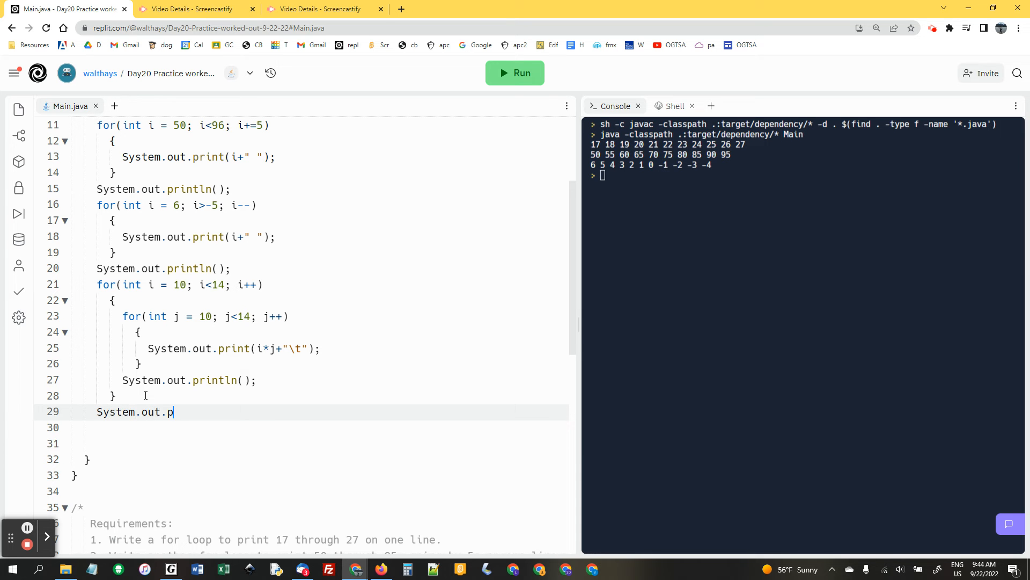
pyautogui.write('rintln')
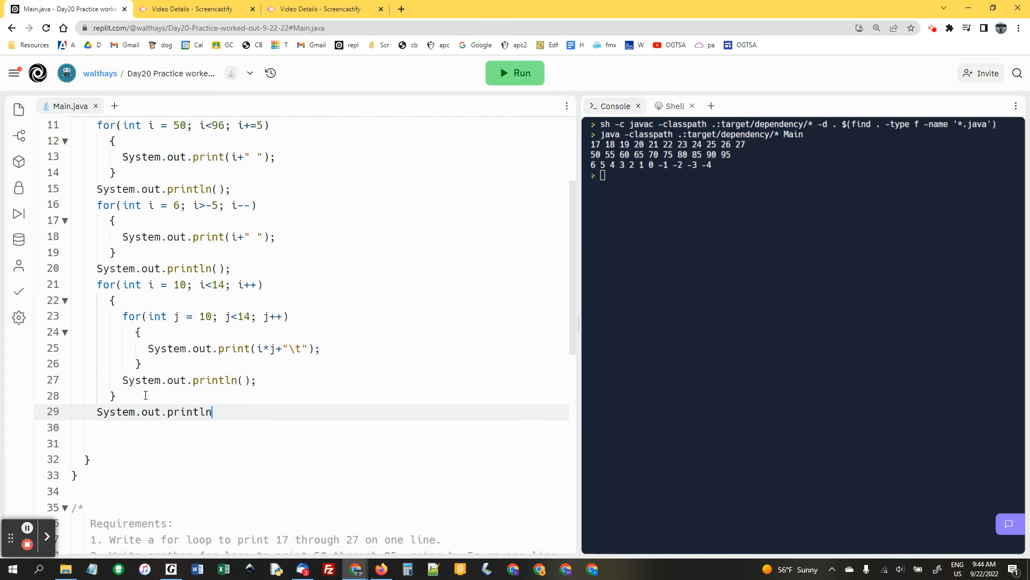
pyautogui.write('();')
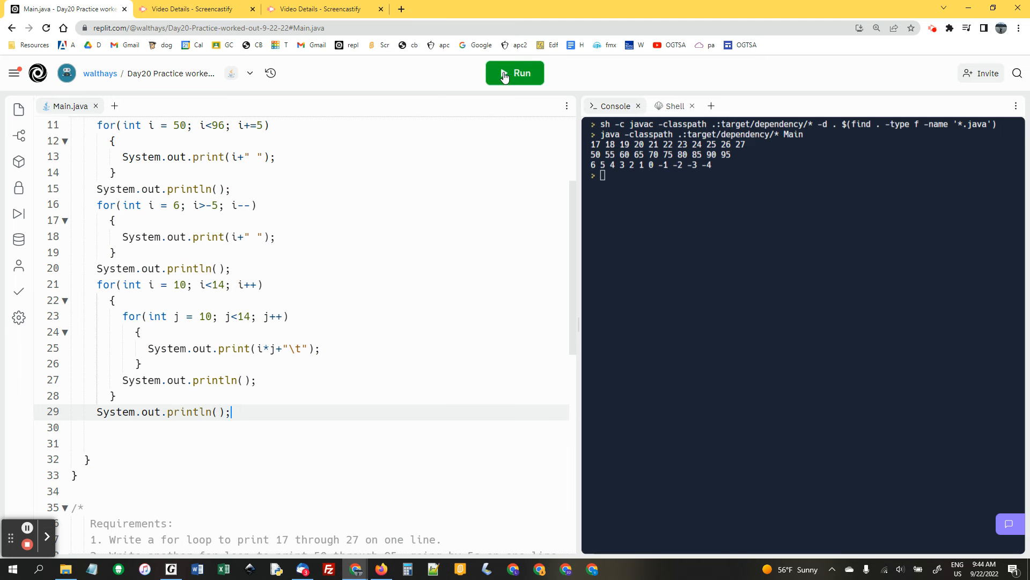
# Step: Run the program so the 10–13 times table prints as four tab-separated rows
pyautogui.click(514, 73)
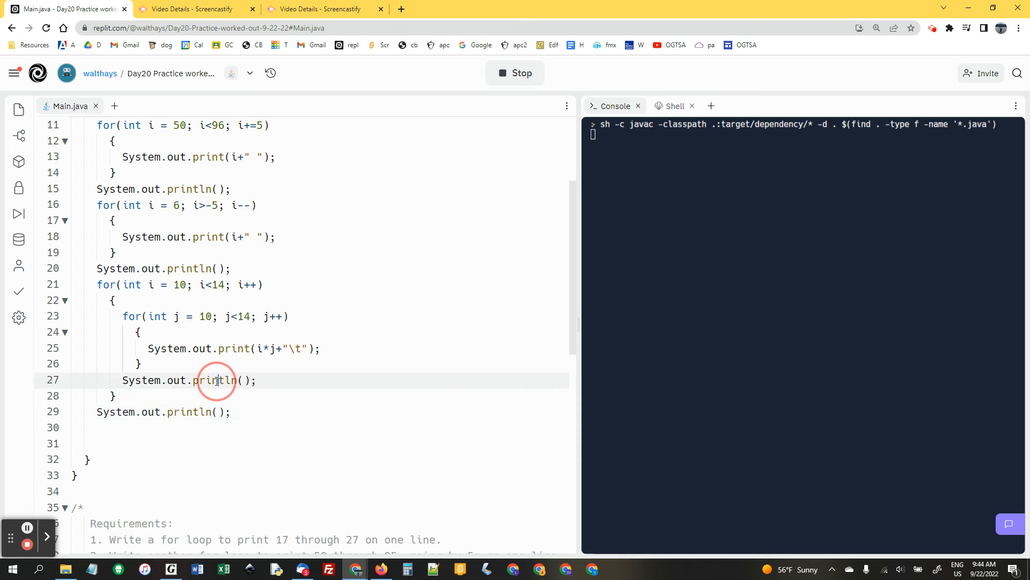
pyautogui.click(217, 380)
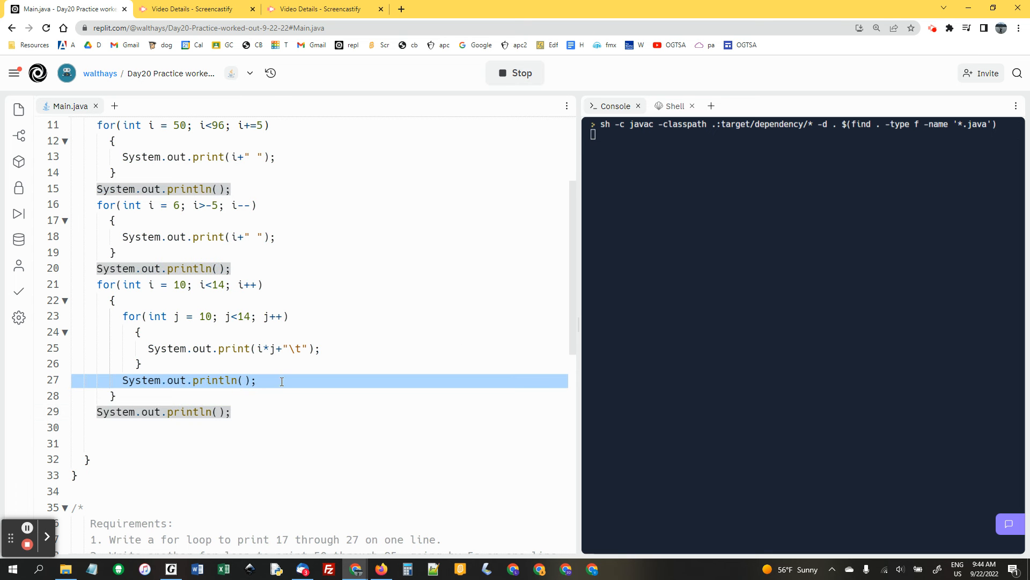
pyautogui.click(515, 73)
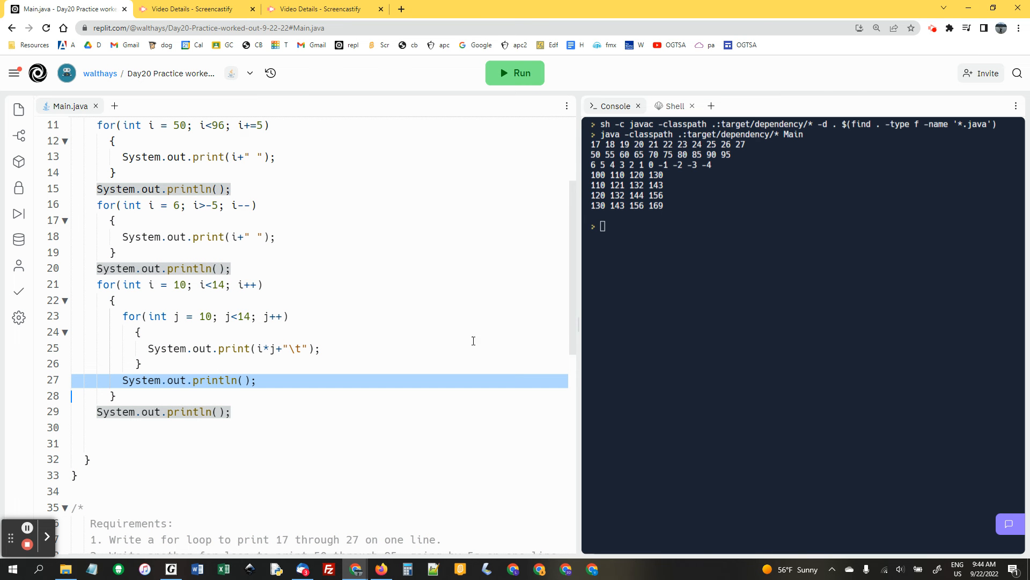
pyautogui.scroll(-3)
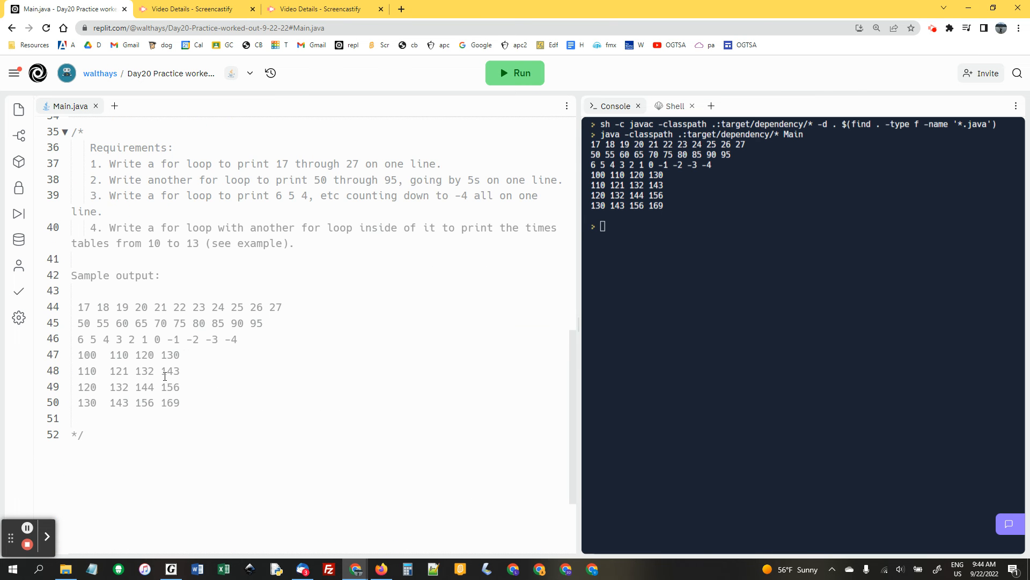
pyautogui.moveTo(611, 217)
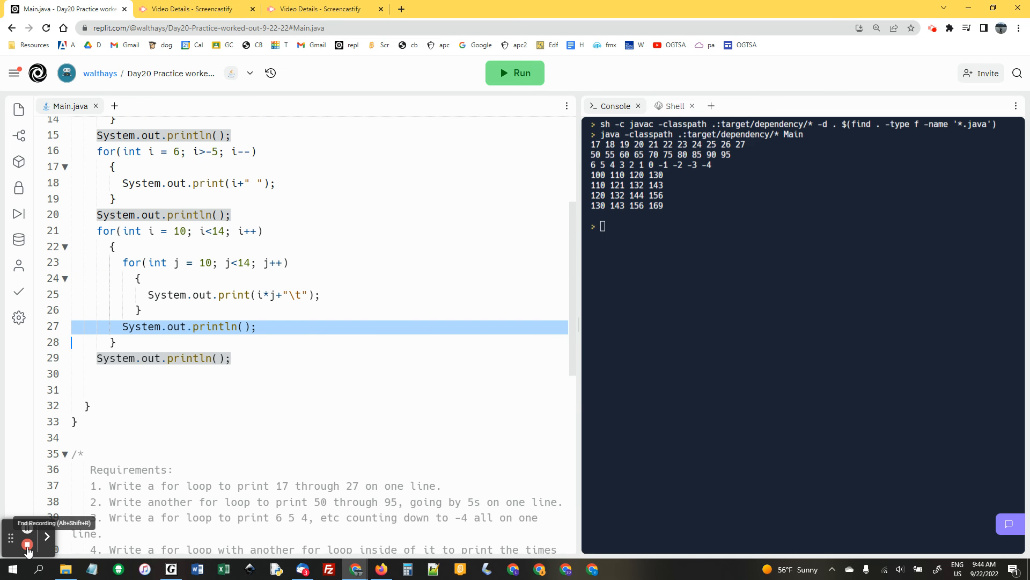
pyautogui.scroll(3)
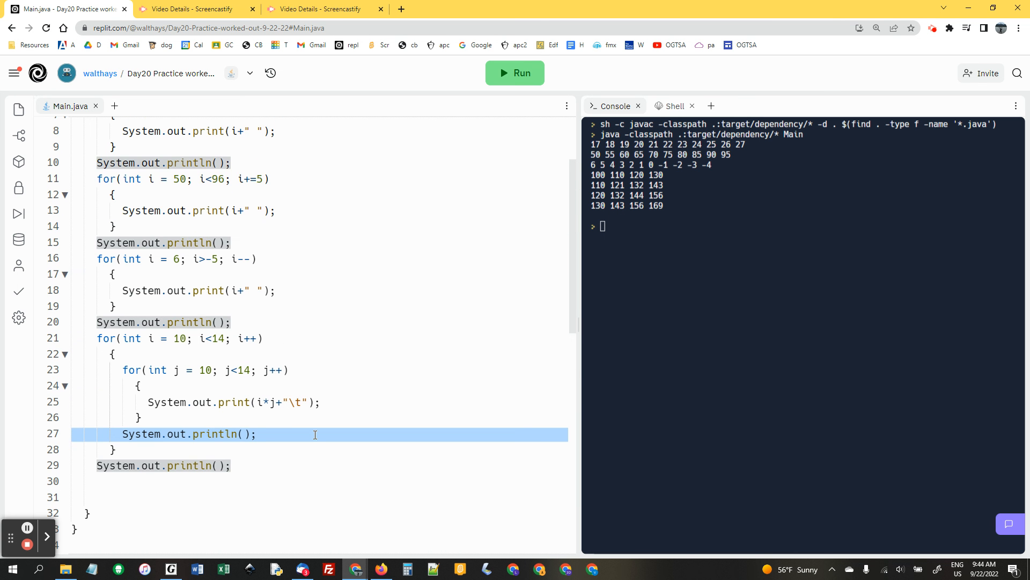
pyautogui.scroll(3)
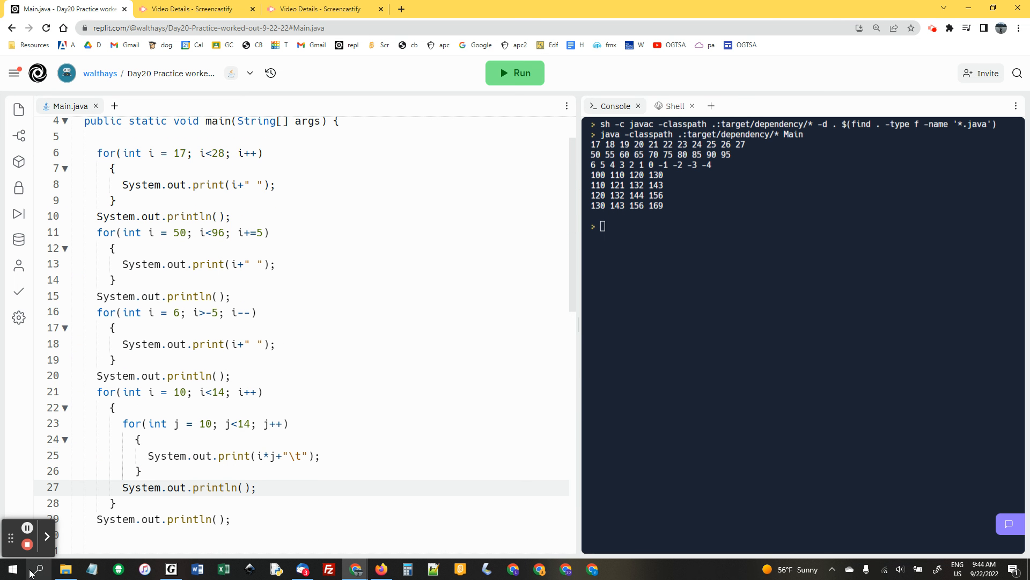